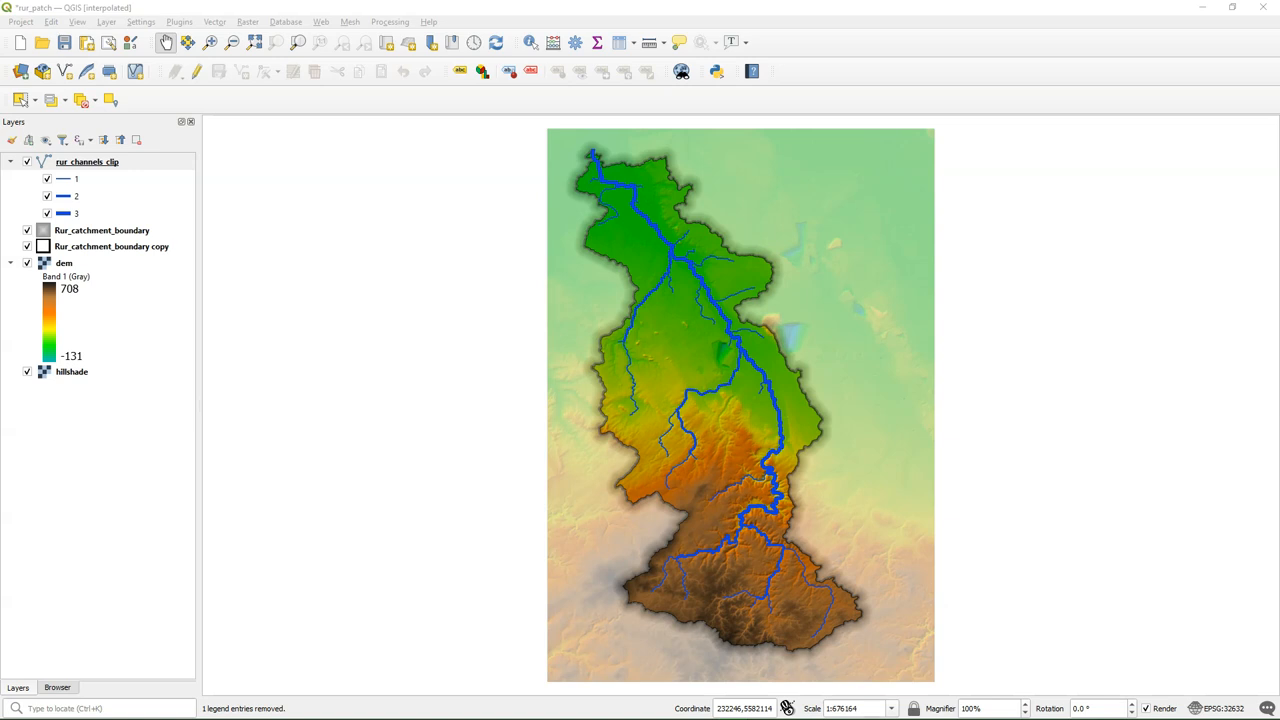
- Review the rur_channels_clip attribute table, then show its graduated ORDER symbology in Layer Styling
left_click(88, 160)
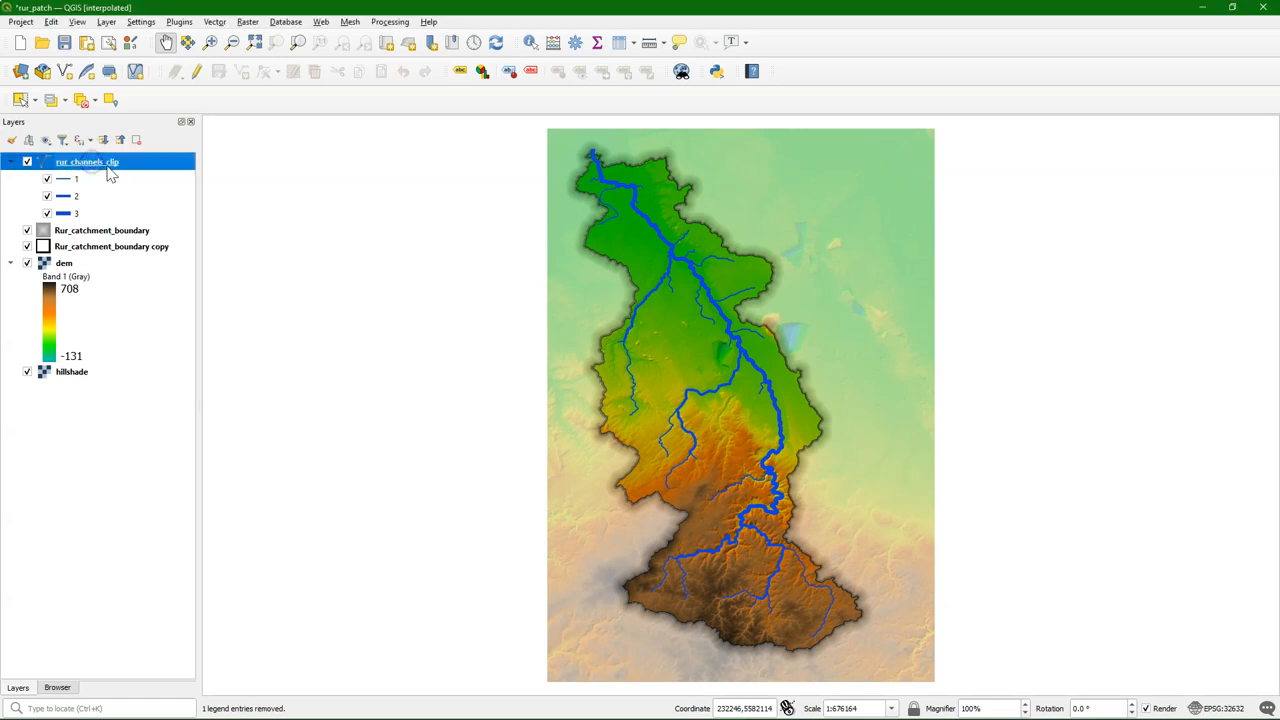
right_click(86, 160)
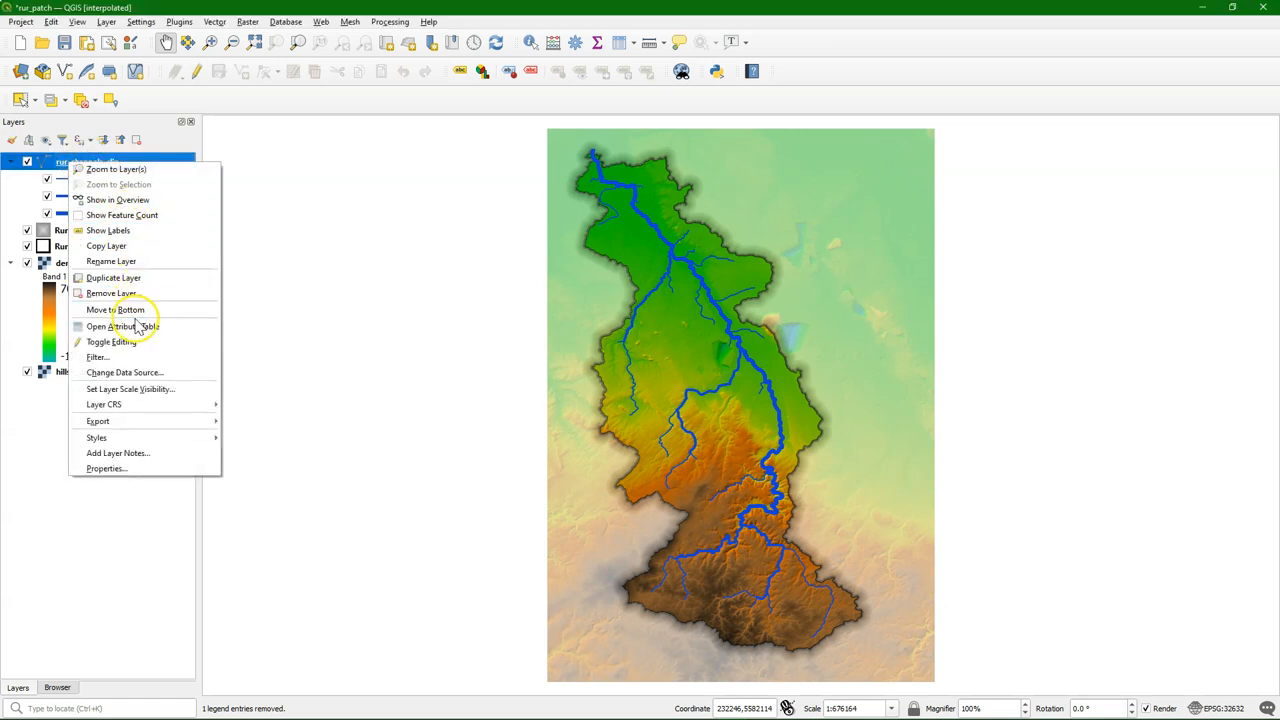
left_click(122, 326)
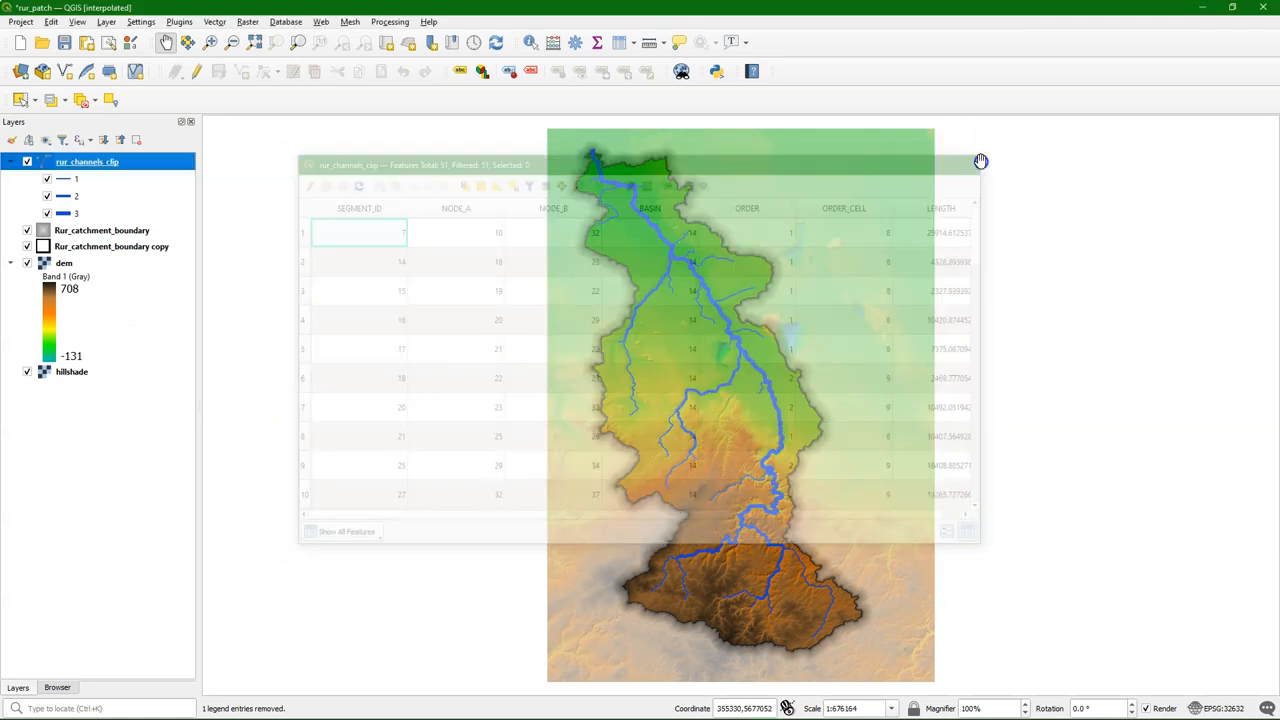
left_click(980, 160)
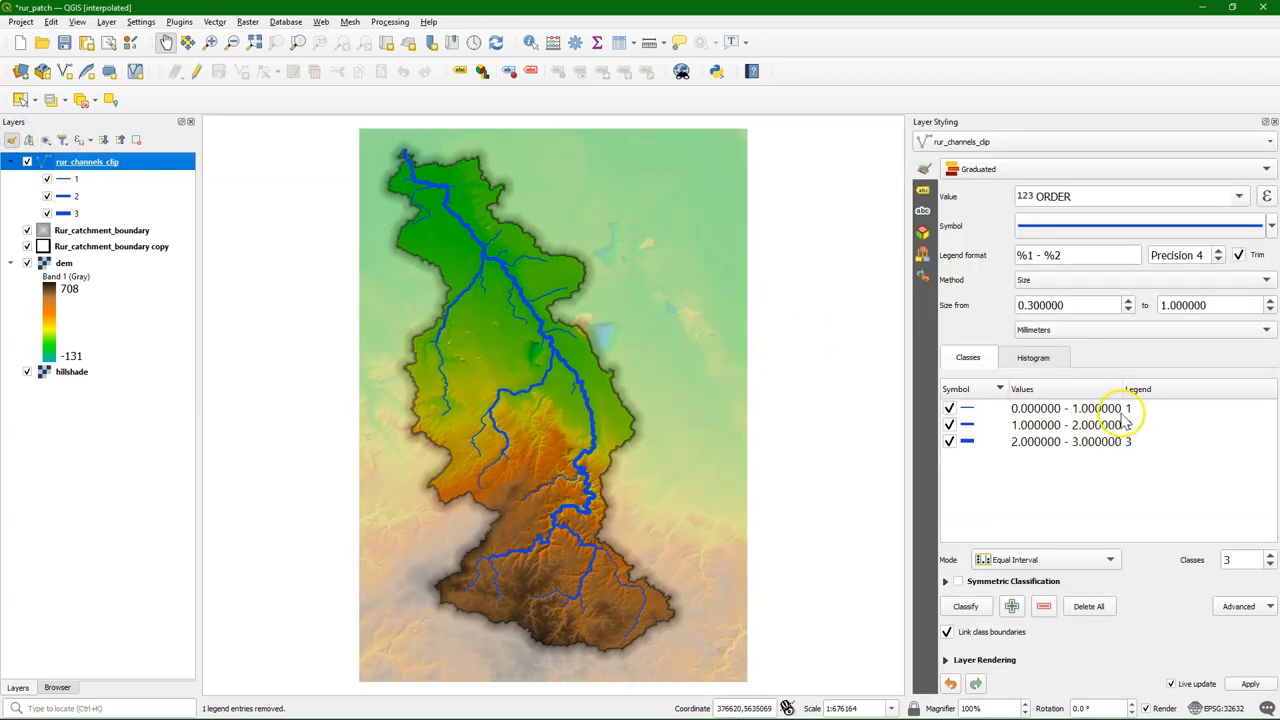
mouse_move(996, 238)
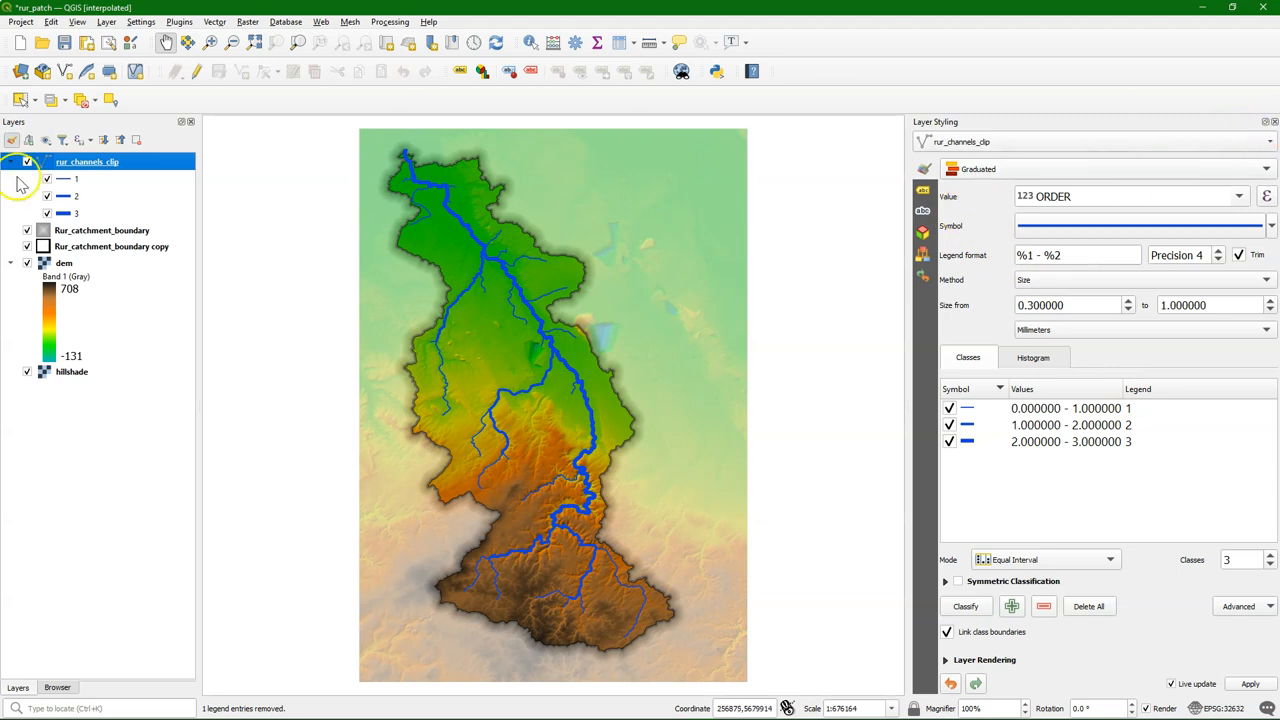
- Duplicate rur_channels_clip and hide the copy in the Layers panel
right_click(88, 160)
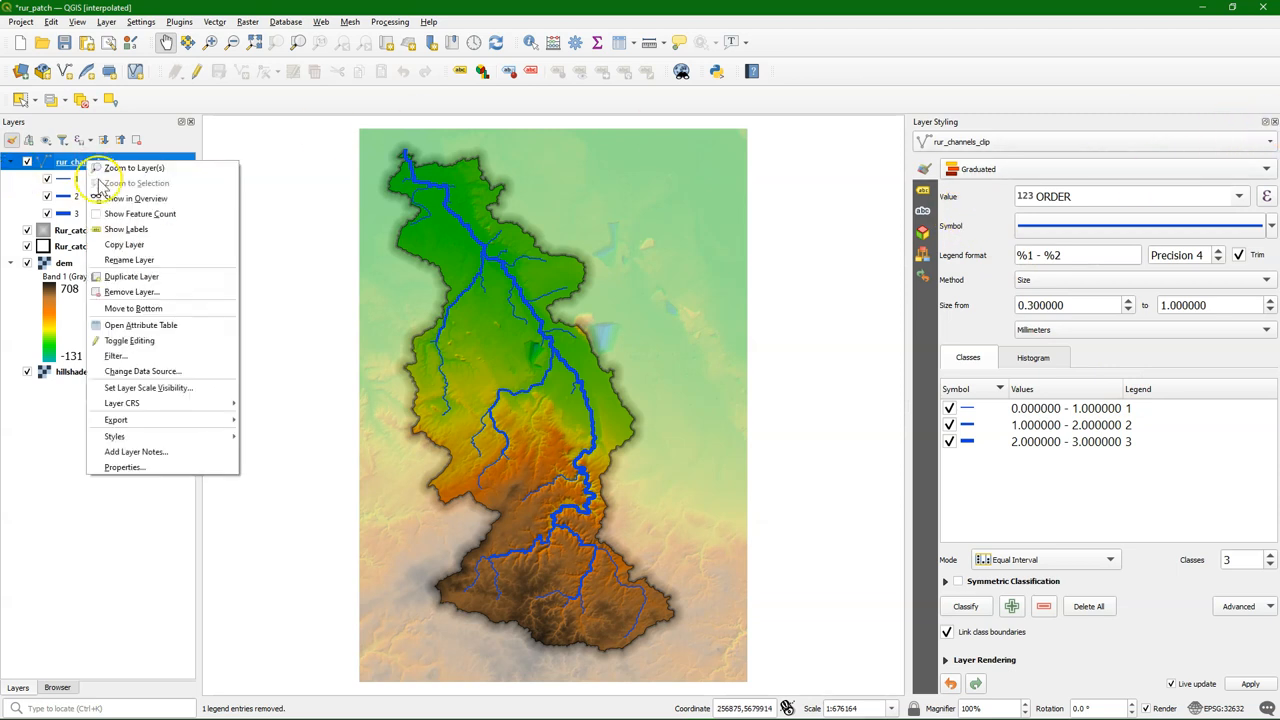
left_click(132, 276)
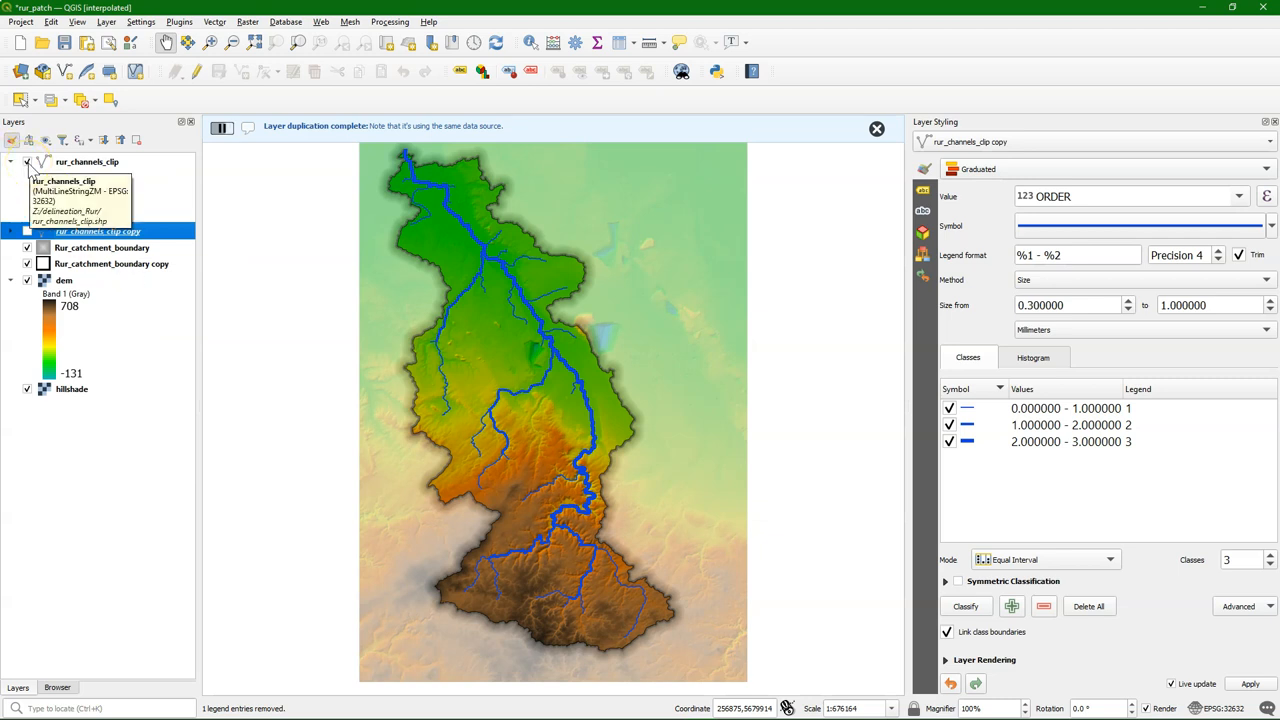
left_click(88, 160)
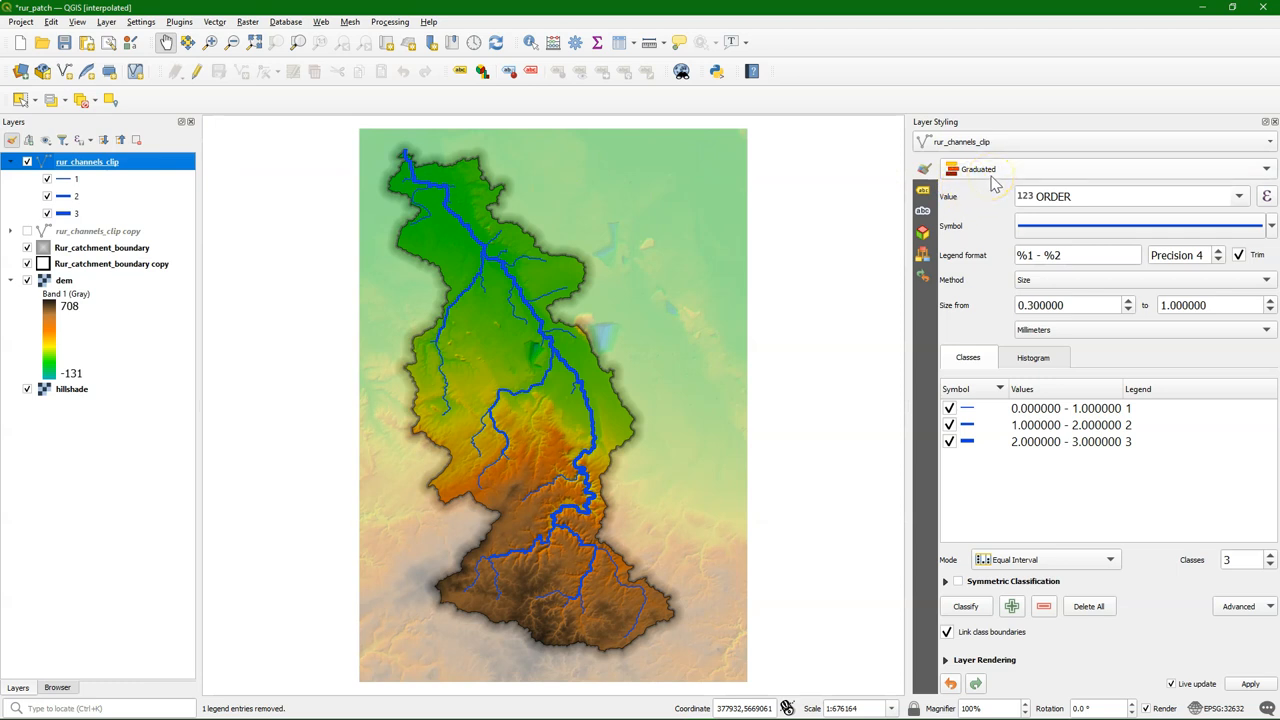
mouse_move(990, 170)
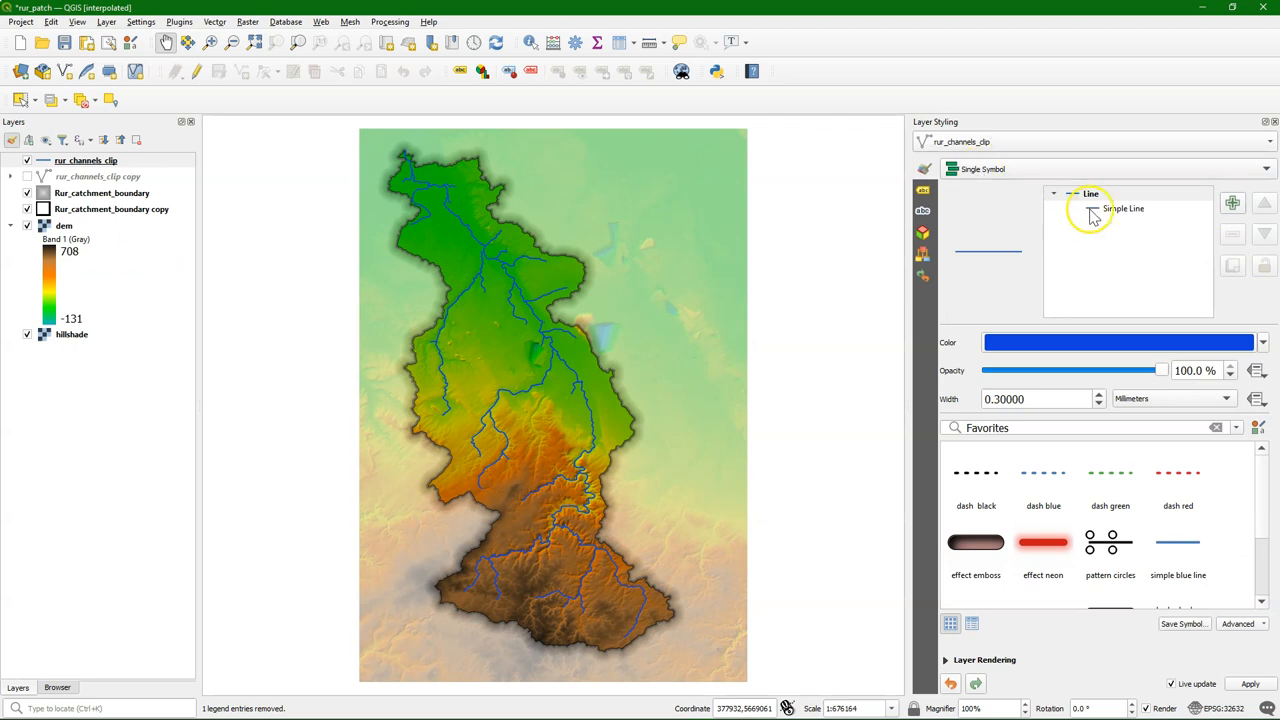
- Switch to an Interpolated Line with varying width driven by the length field, minimum value 1
left_click(1124, 208)
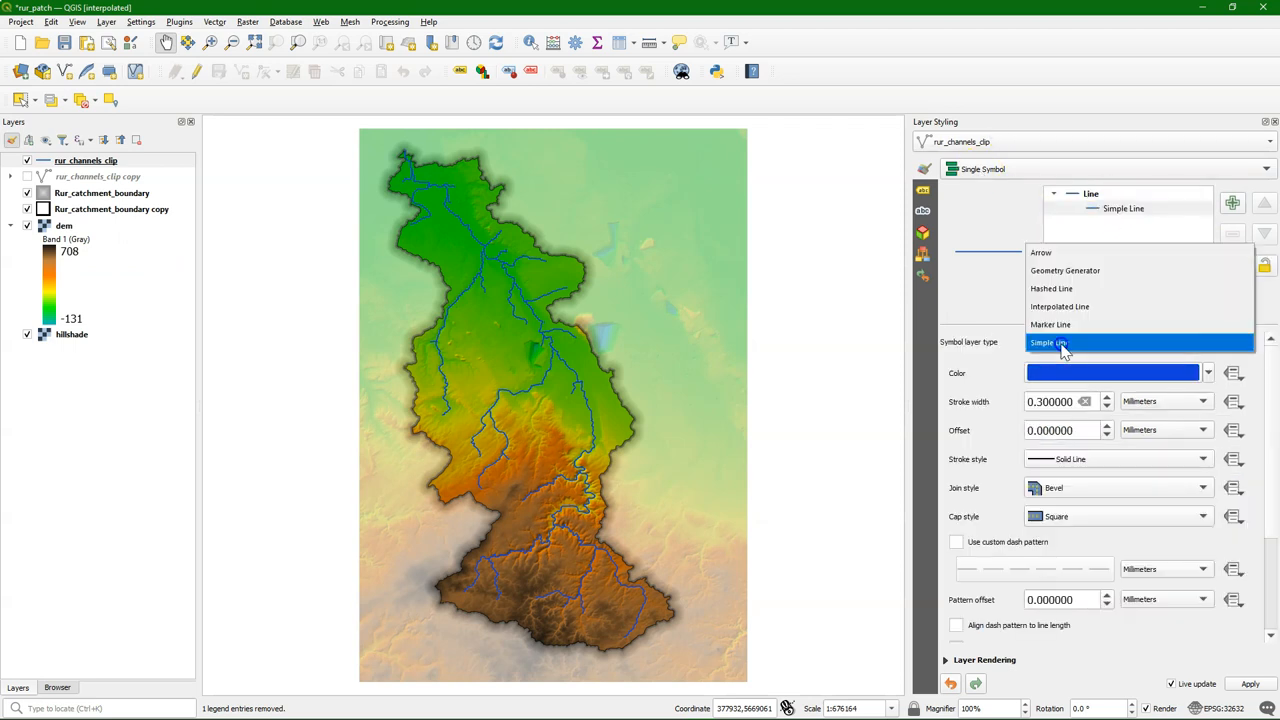
mouse_move(1070, 306)
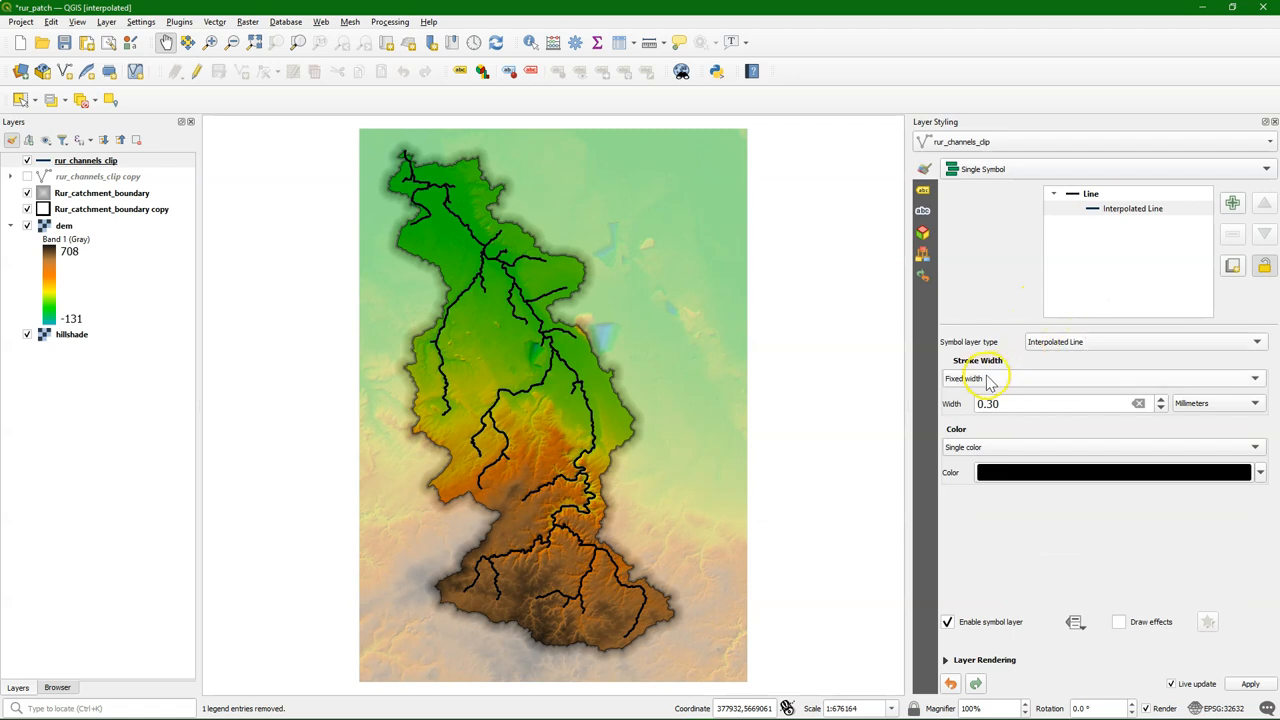
left_click(1096, 378)
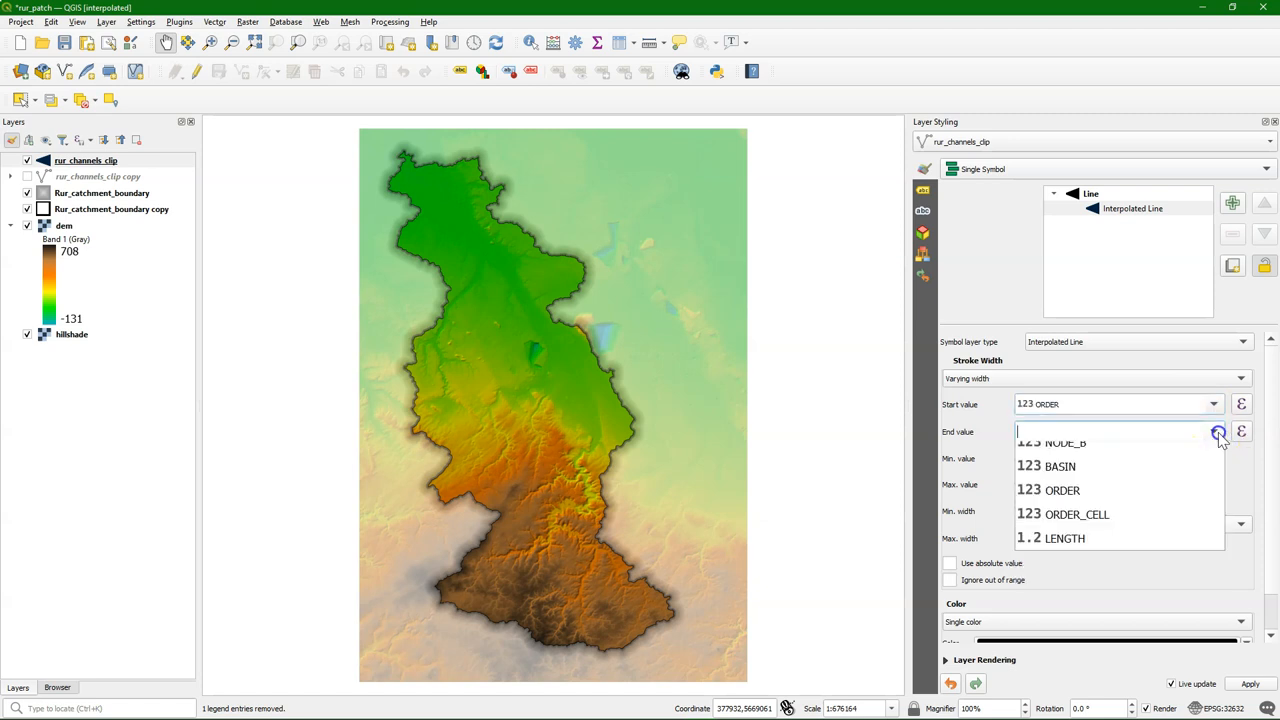
left_click(1060, 490)
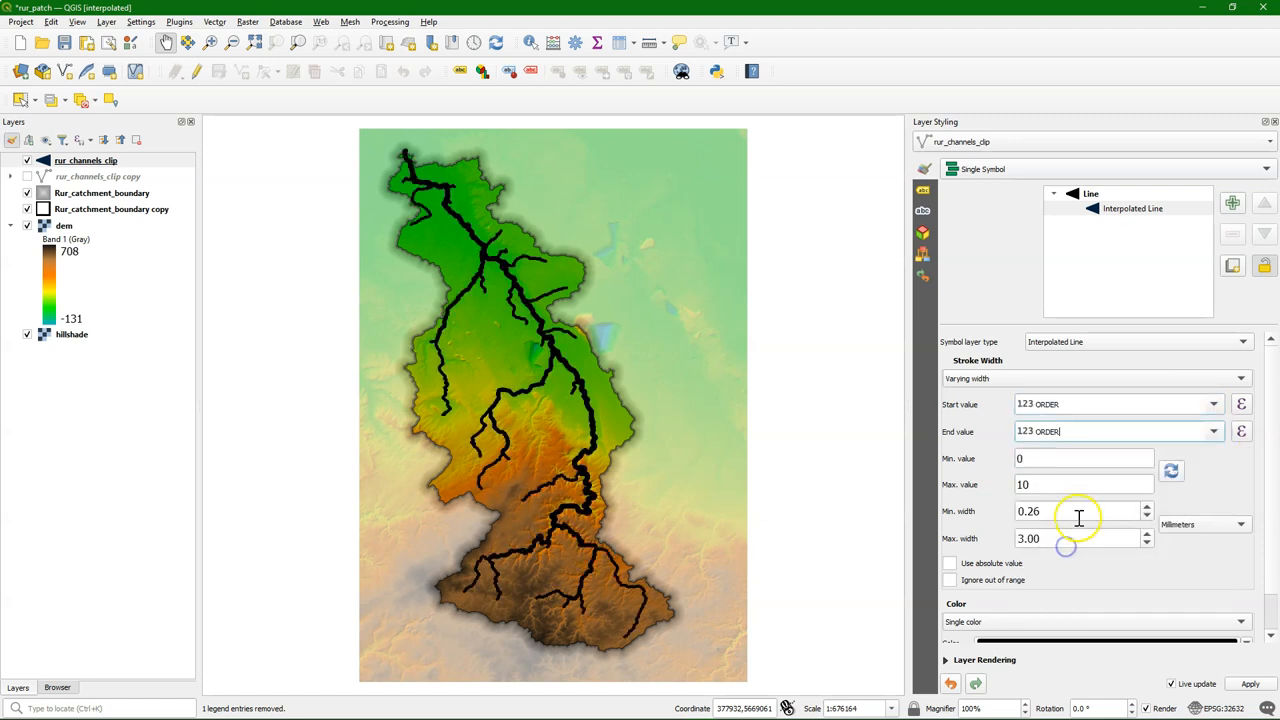
left_click(1172, 472)
type("0.3")
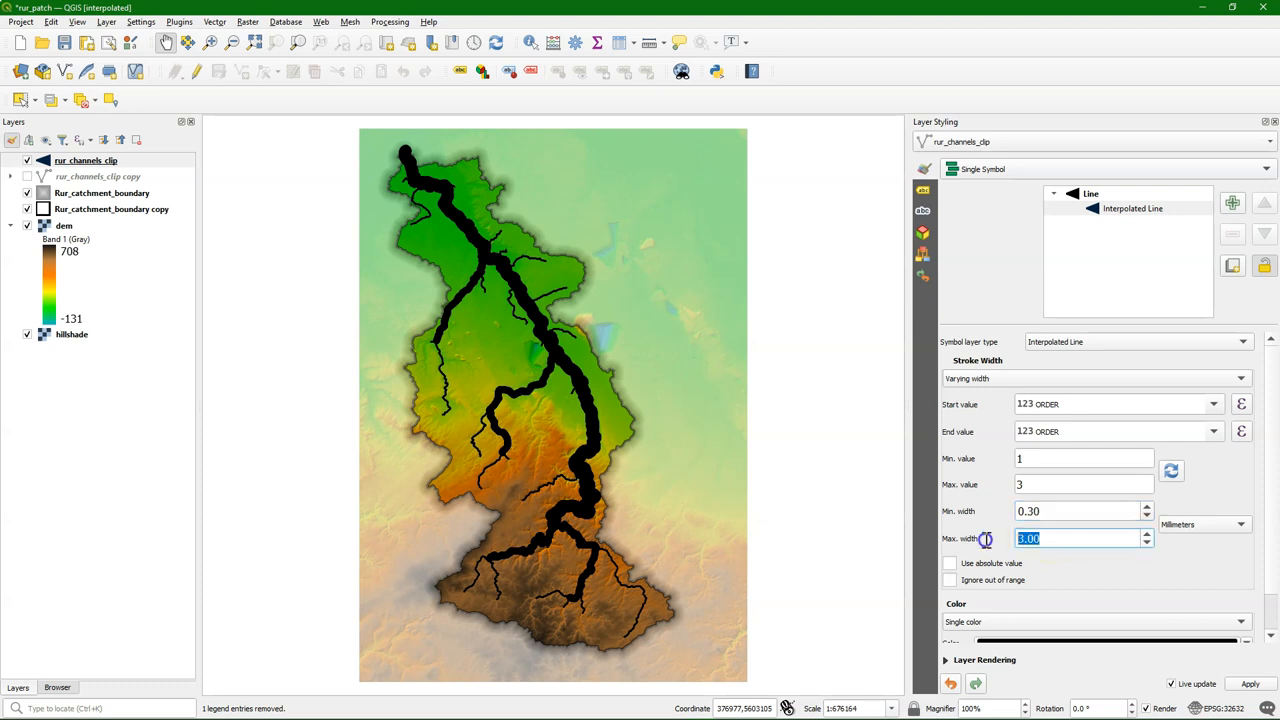
type("1")
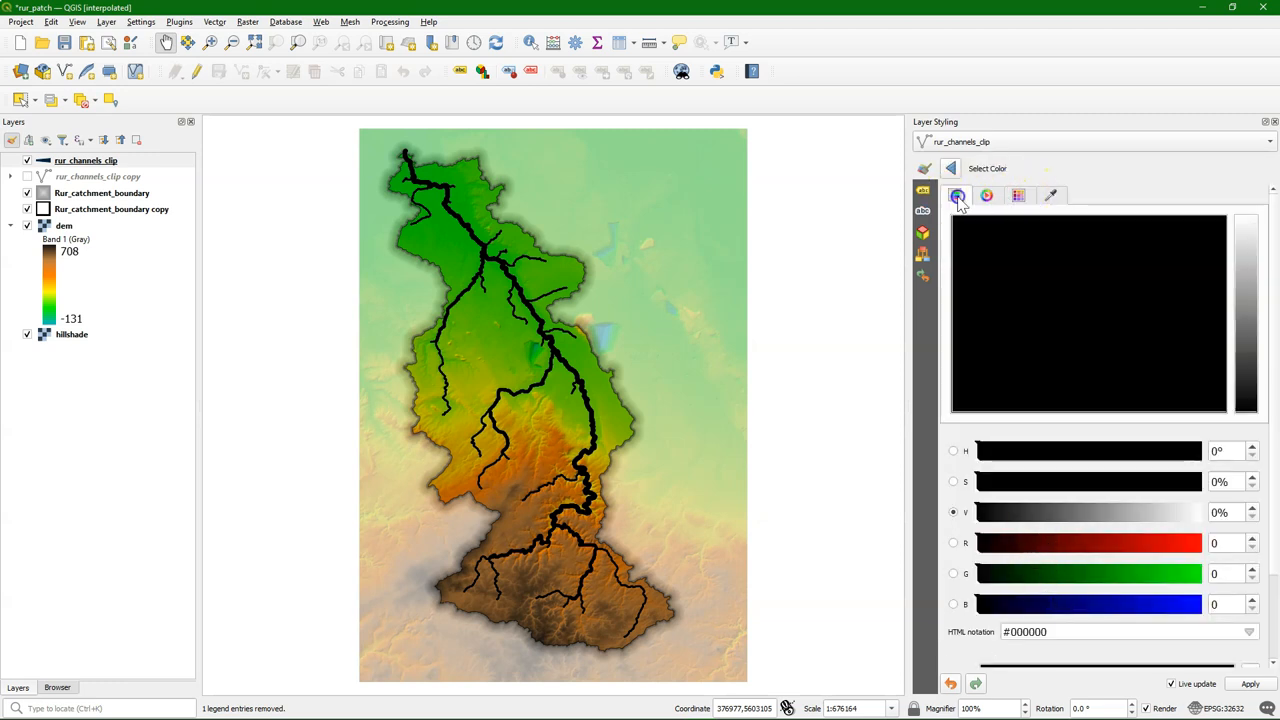
- Pick a medium blue (#3422d1) from the colour wheel for the channel lines
left_click(954, 196)
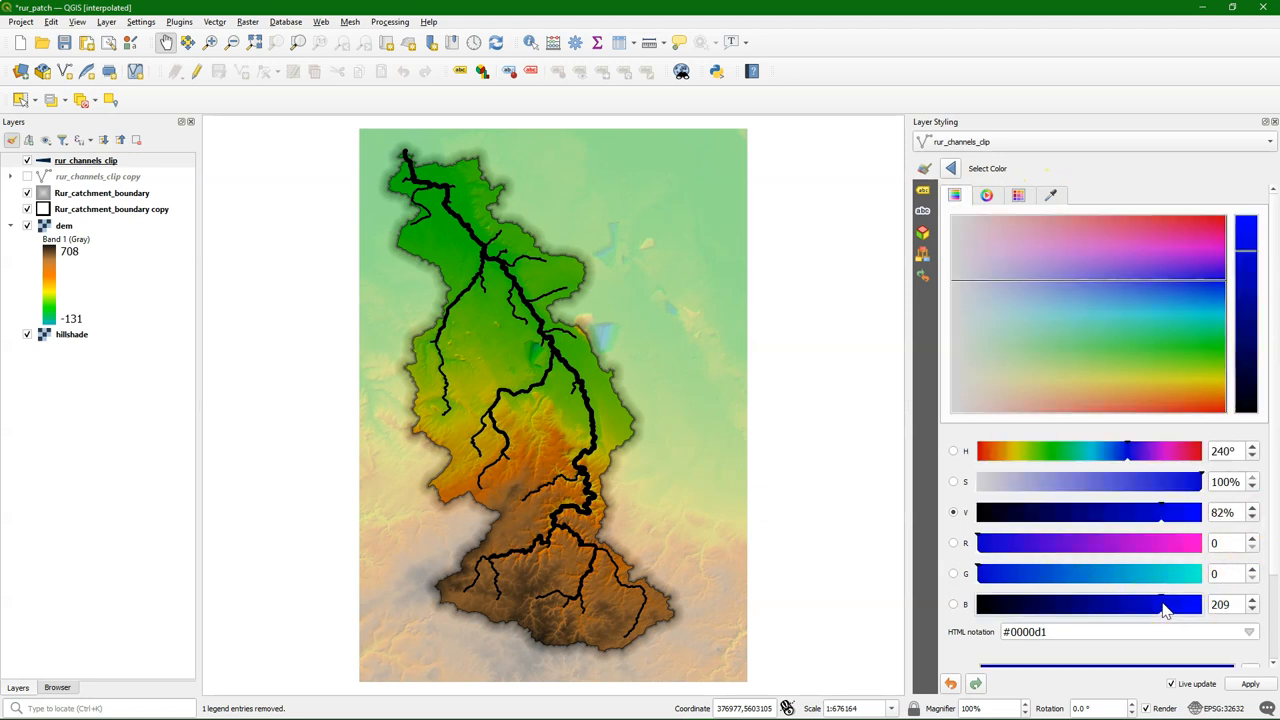
left_click(1180, 280)
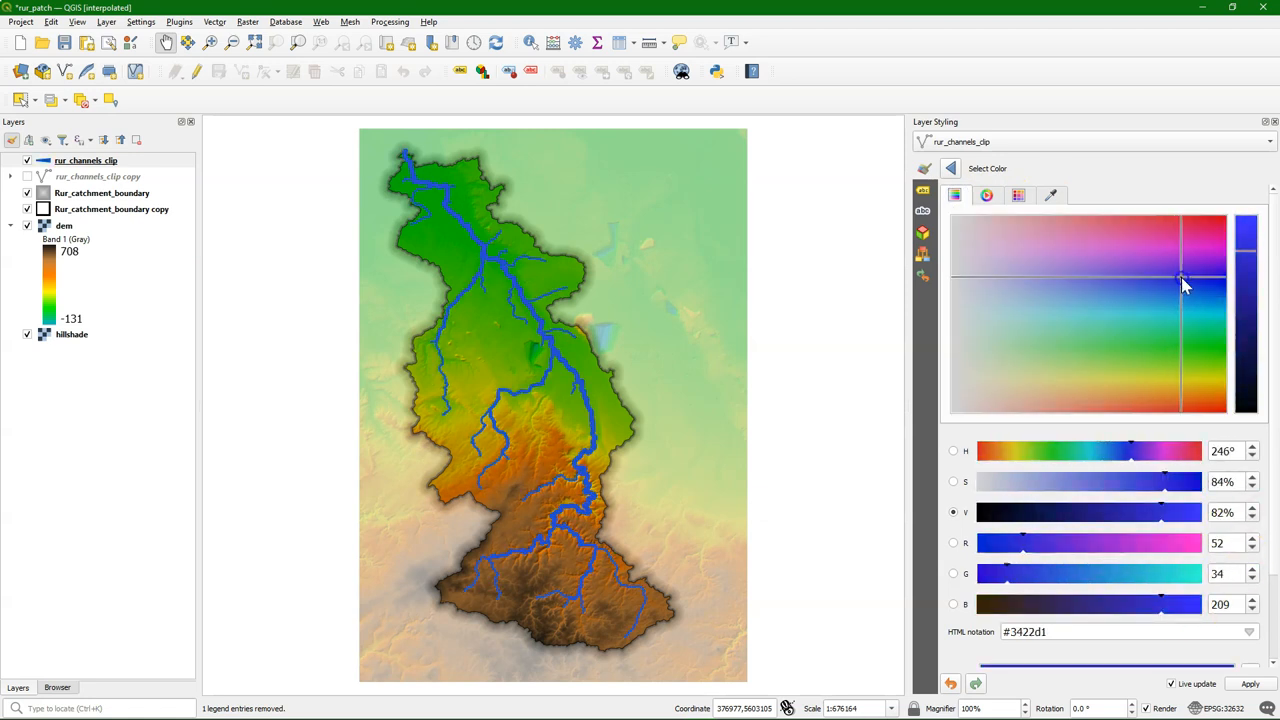
left_click(952, 168)
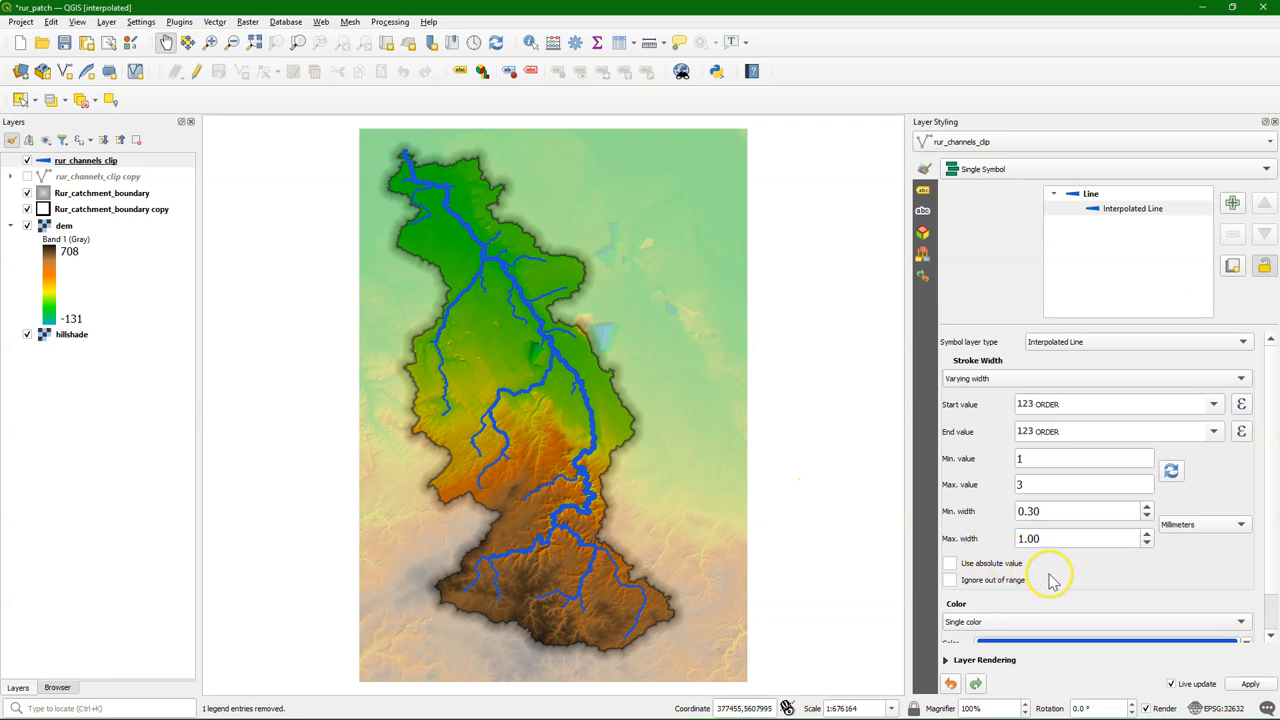
mouse_move(1050, 580)
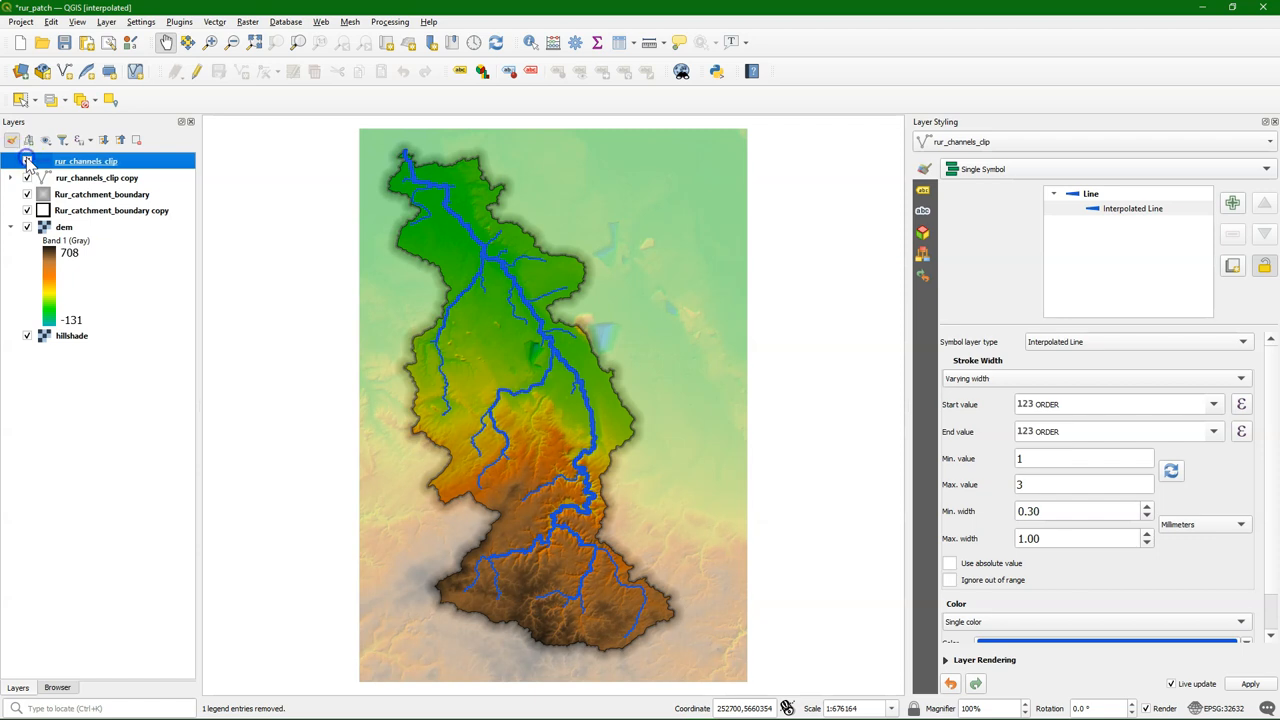
- Uncheck rur_channels_clip copy so only the blue tapered channels show, then head to Plugins
left_click(28, 160)
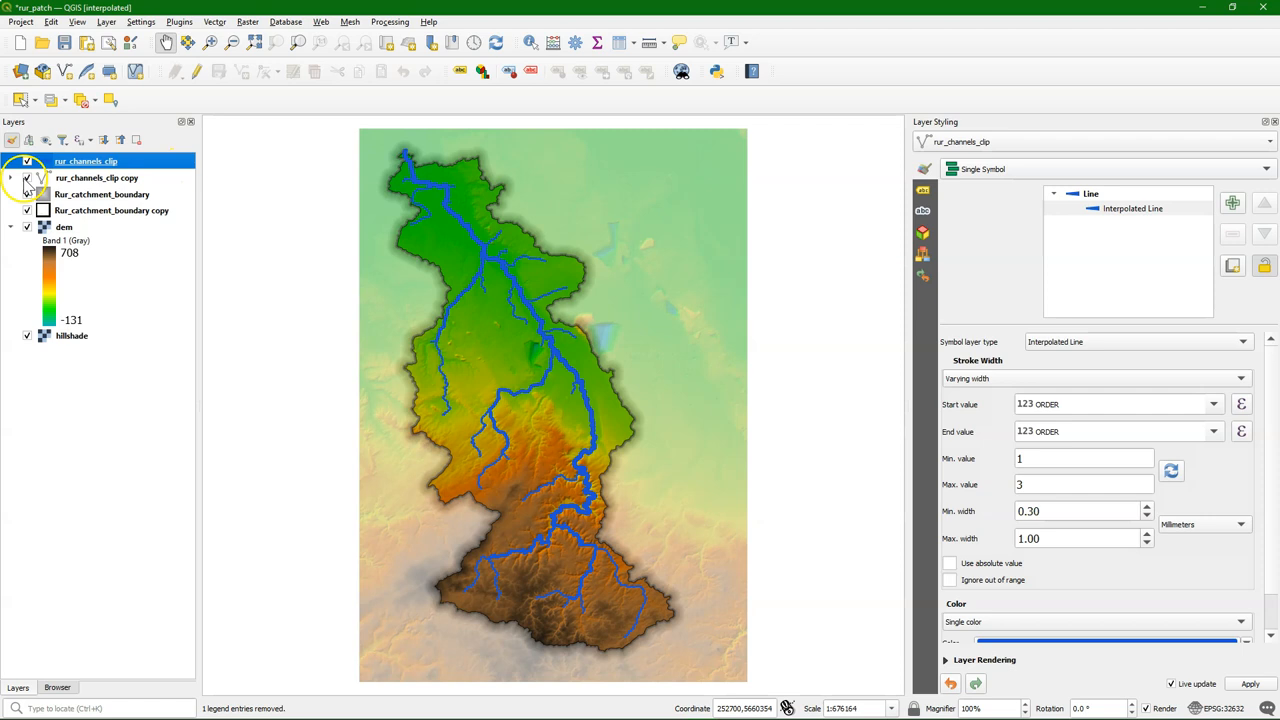
left_click(28, 176)
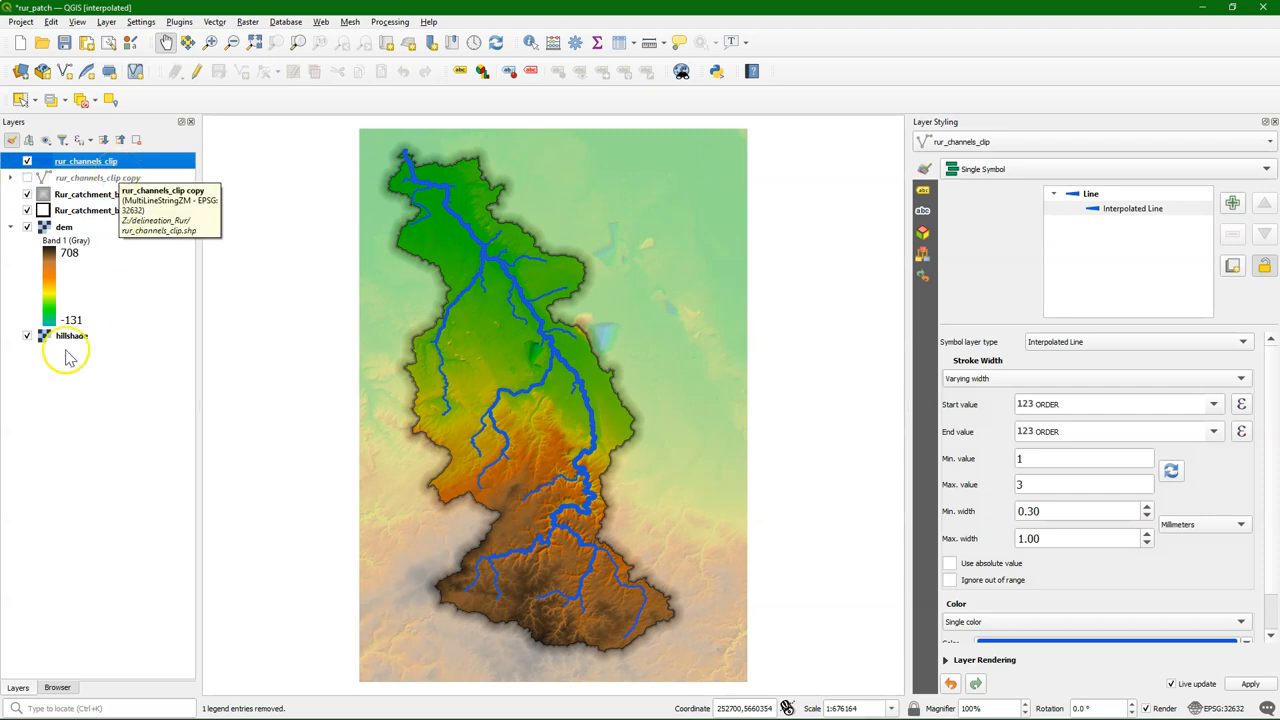
left_click(180, 20)
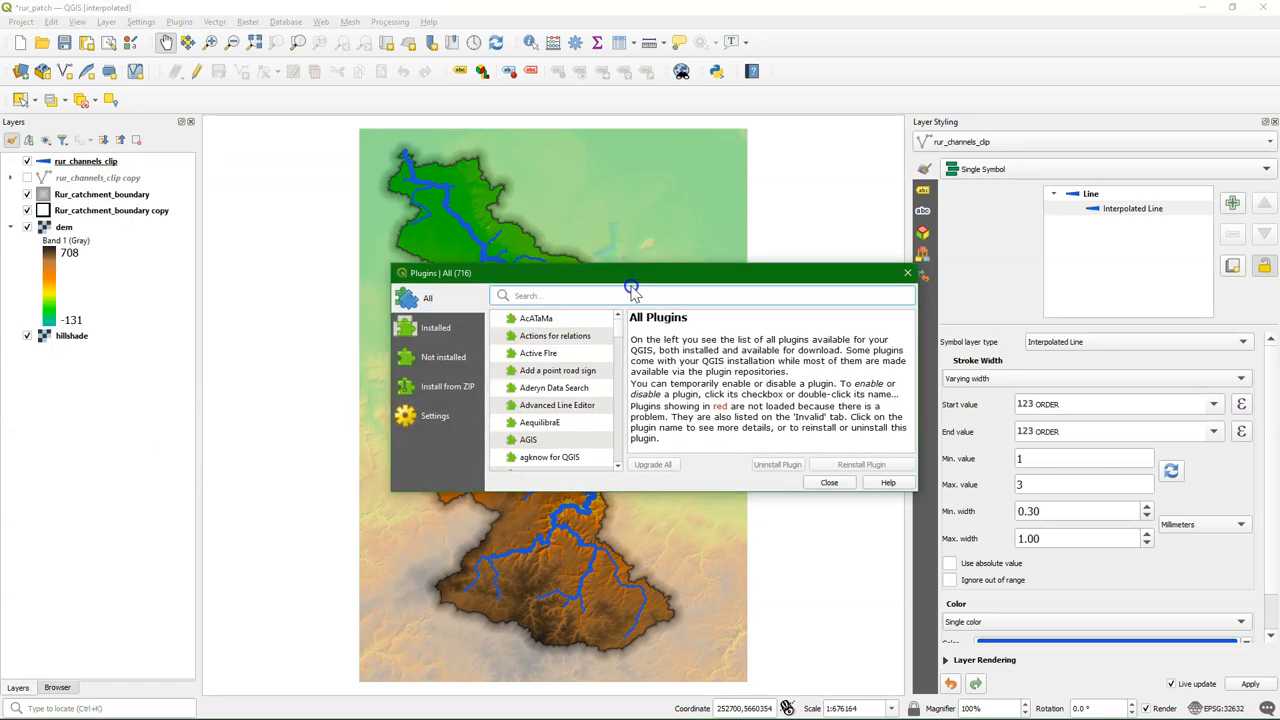
- Search 'water' and install the WaterNetAnalyzer plugin, then close the manager
type("water net")
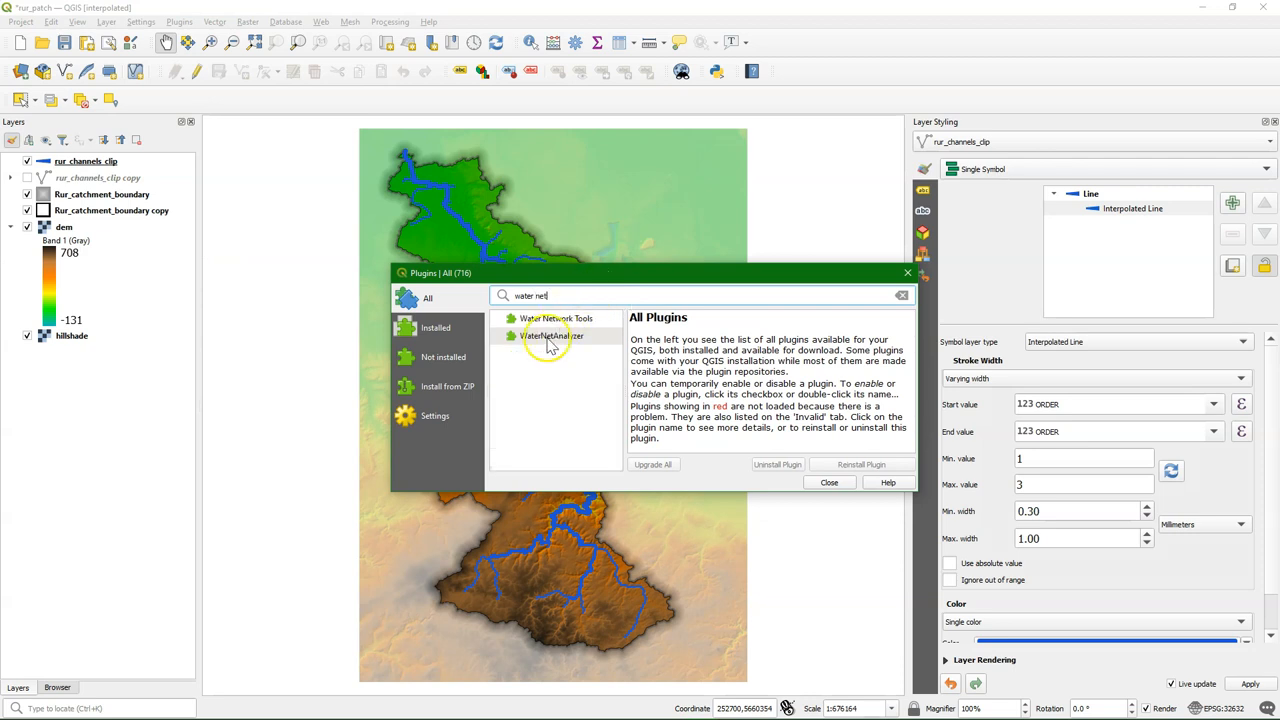
left_click(552, 336)
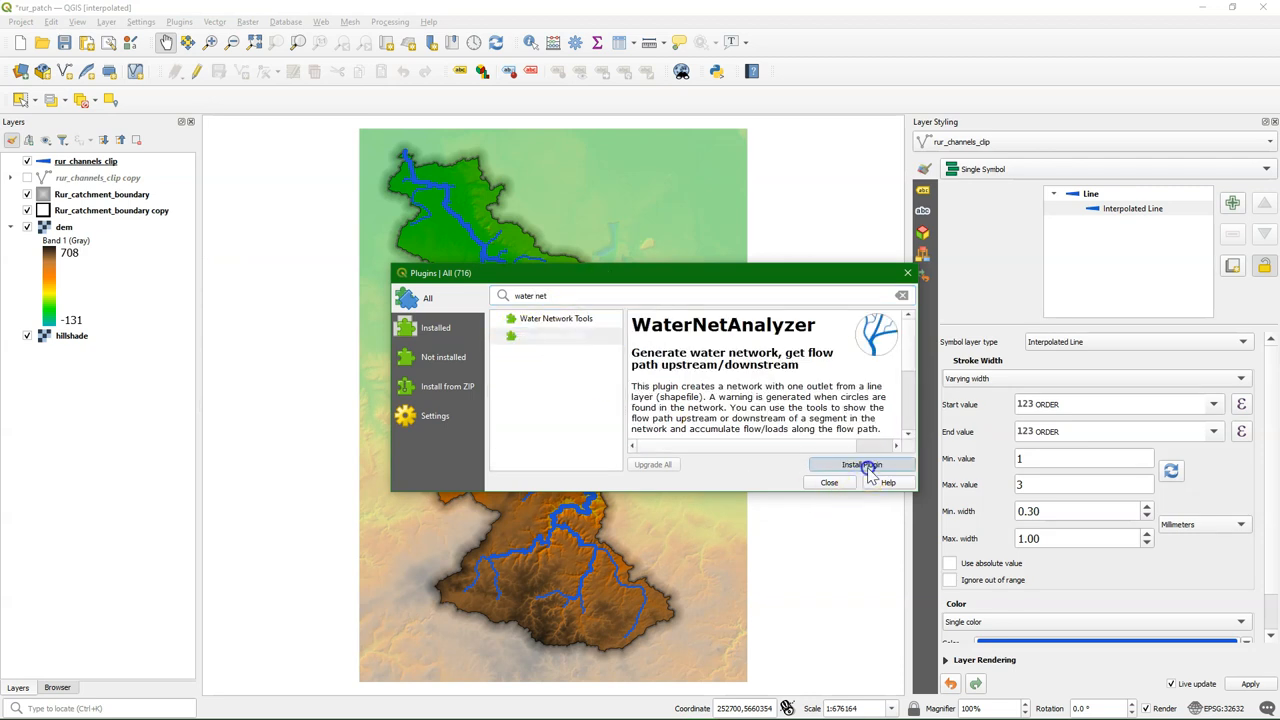
left_click(858, 464)
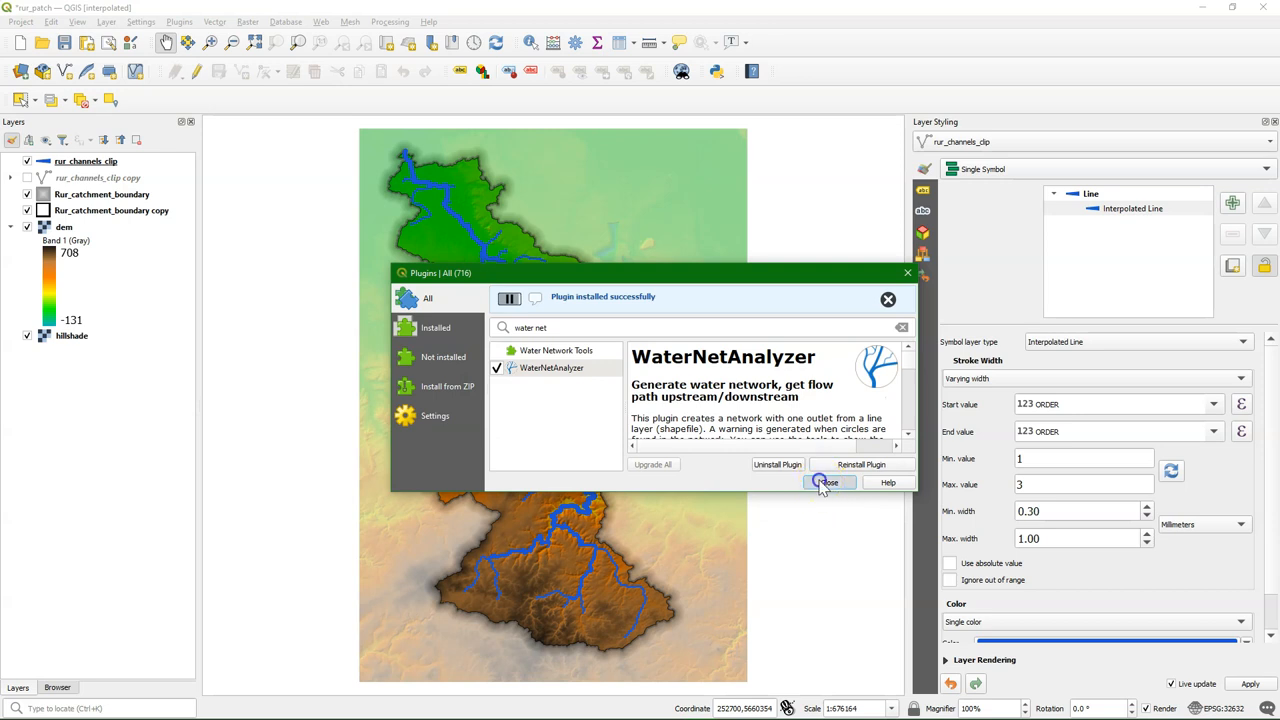
left_click(828, 482)
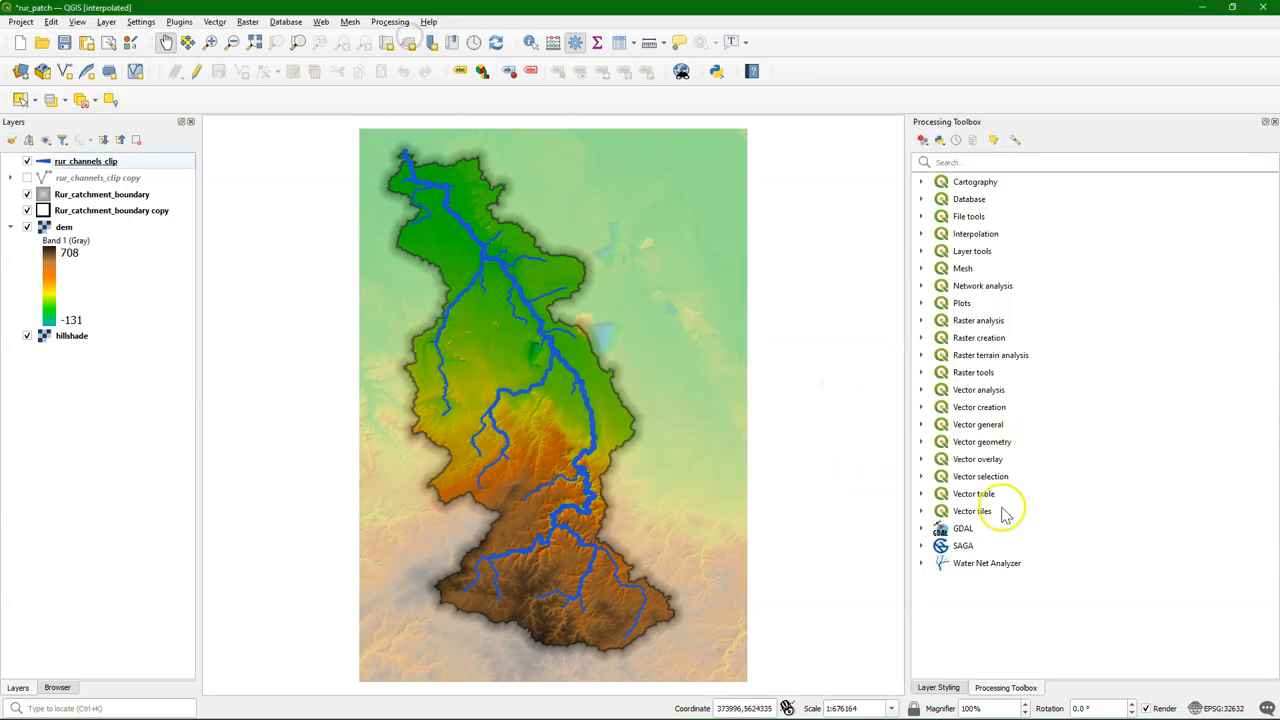
- Expand Water Net Analyzer in the Processing Toolbox and select Calculate along Flow Path
left_click(920, 564)
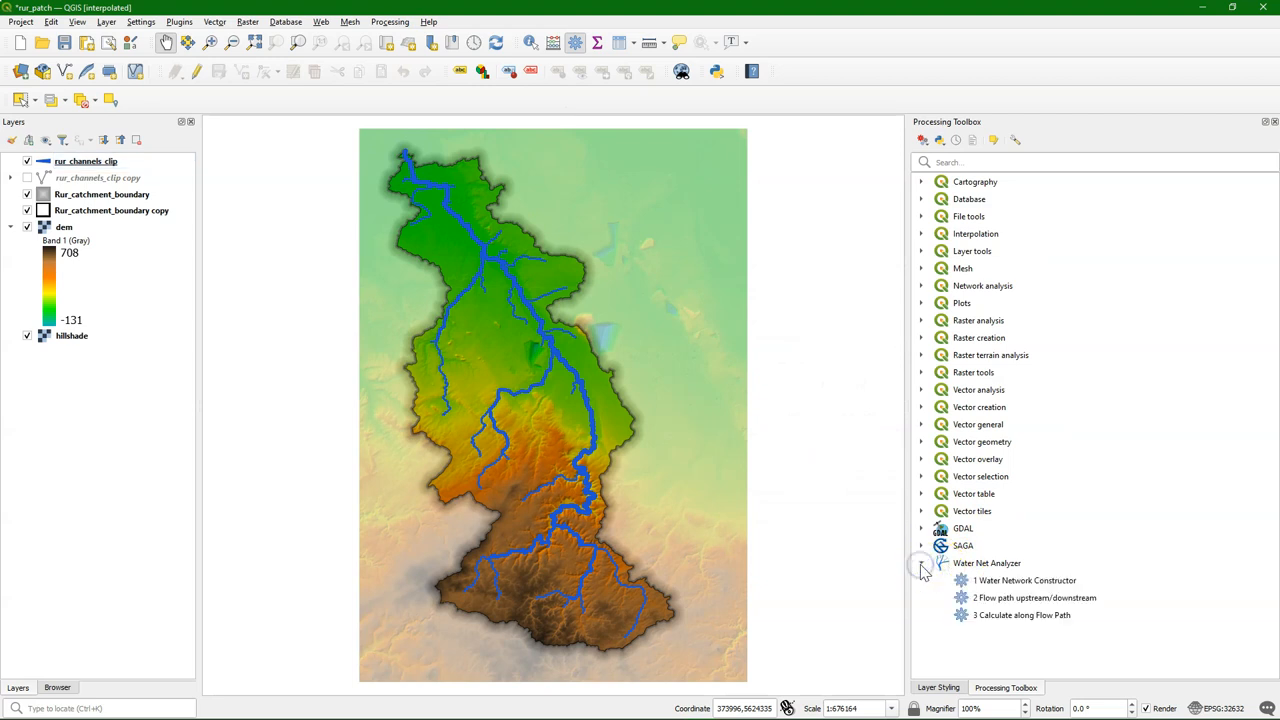
left_click(1020, 616)
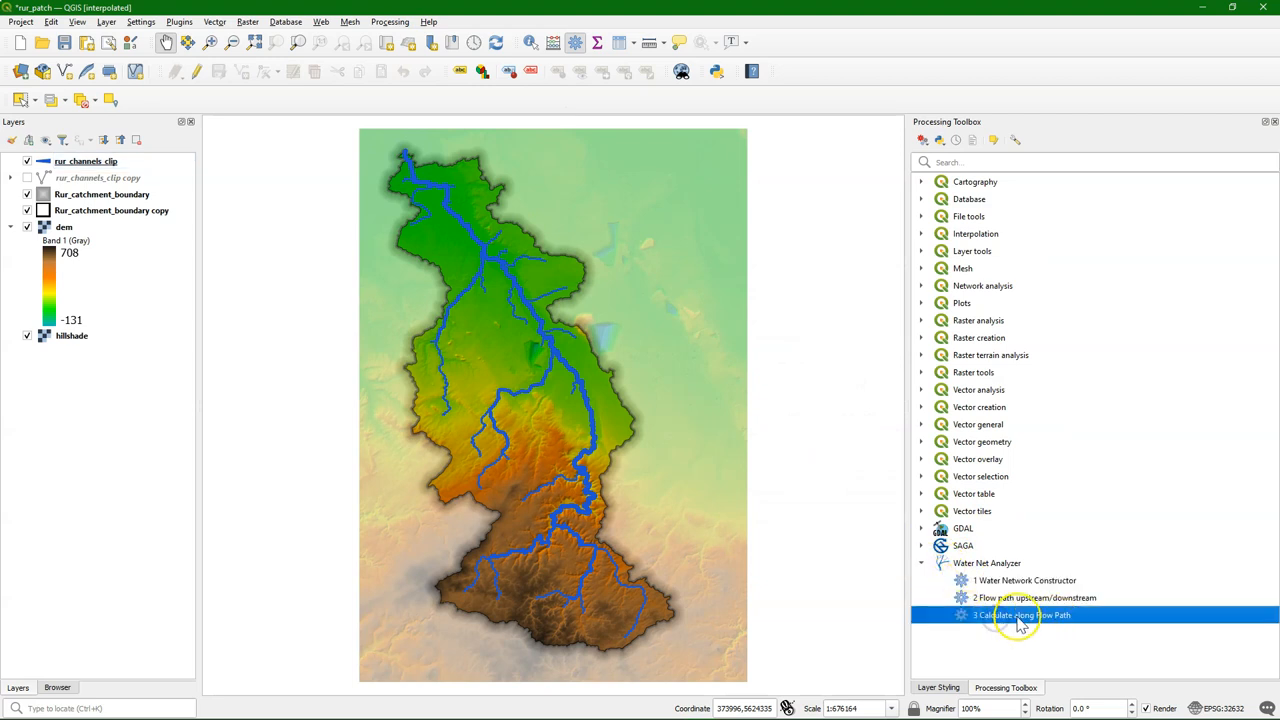
- Run Calculate along Flow Path with Field LENGTH, Prev Node NODE_A, Next Node NODE_B, producing Accumulated
double_click(1020, 616)
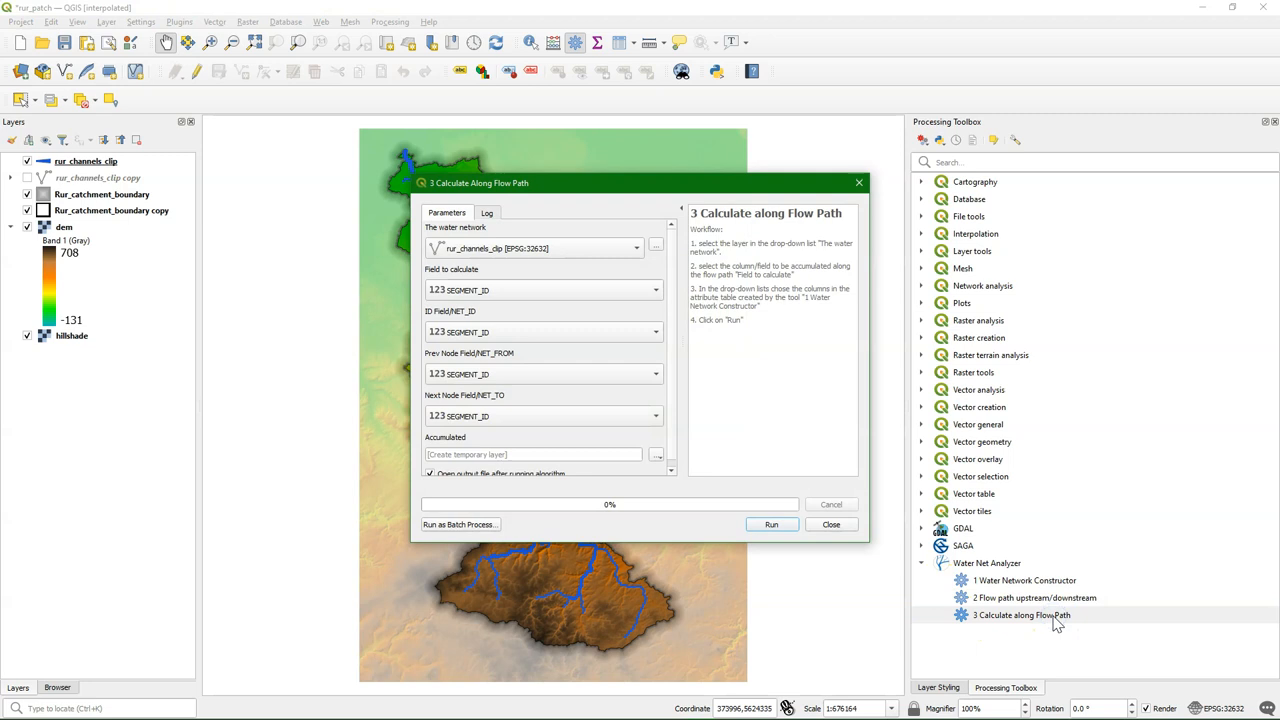
mouse_move(504, 258)
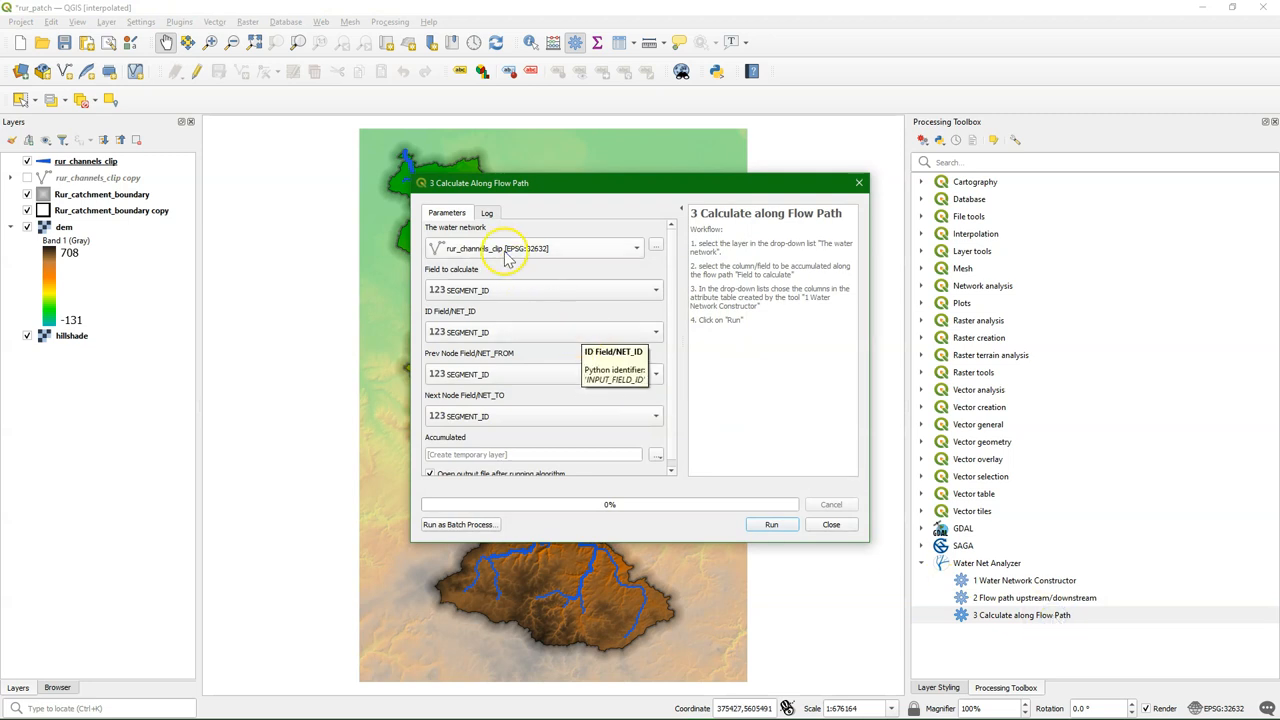
mouse_move(462, 300)
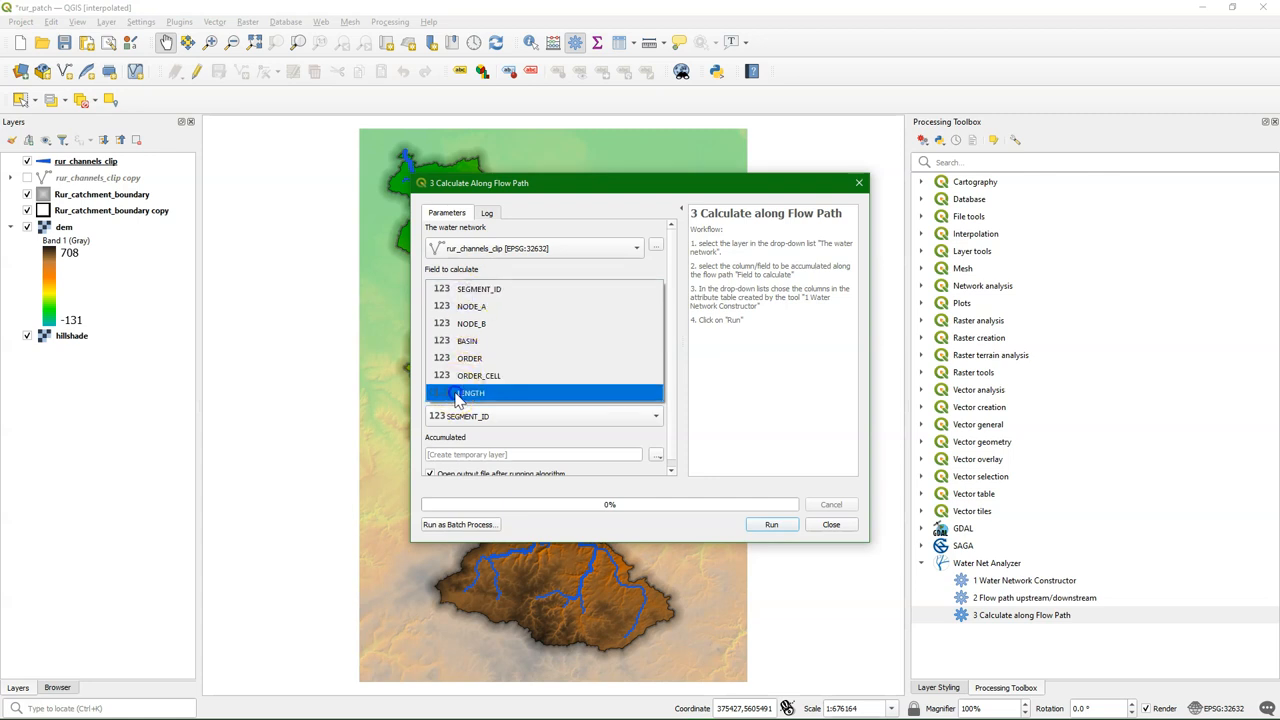
left_click(472, 392)
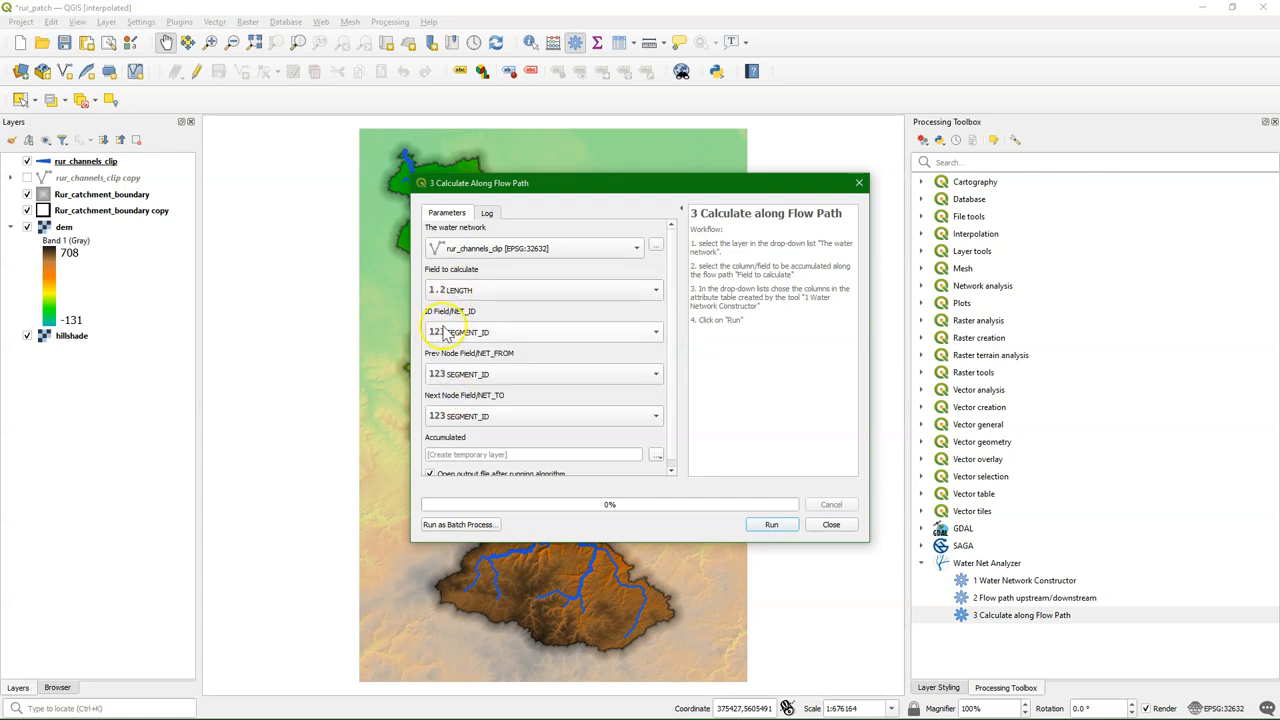
mouse_move(470, 374)
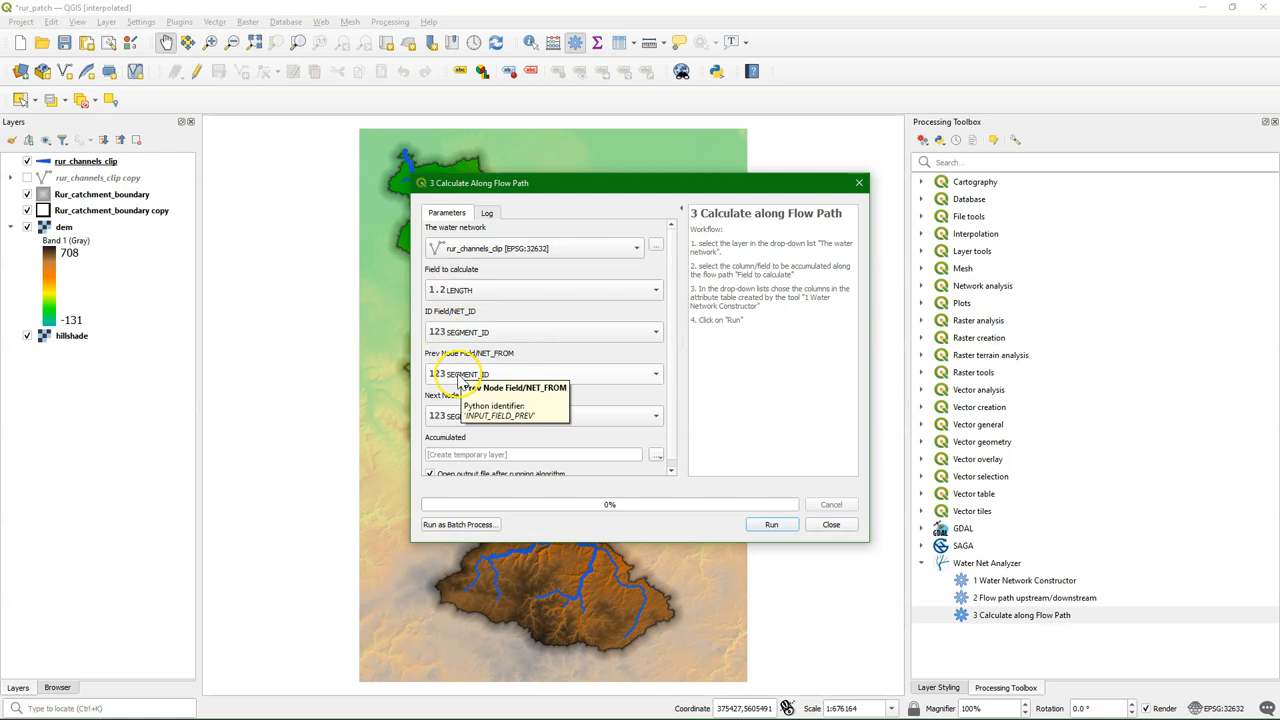
left_click(544, 374)
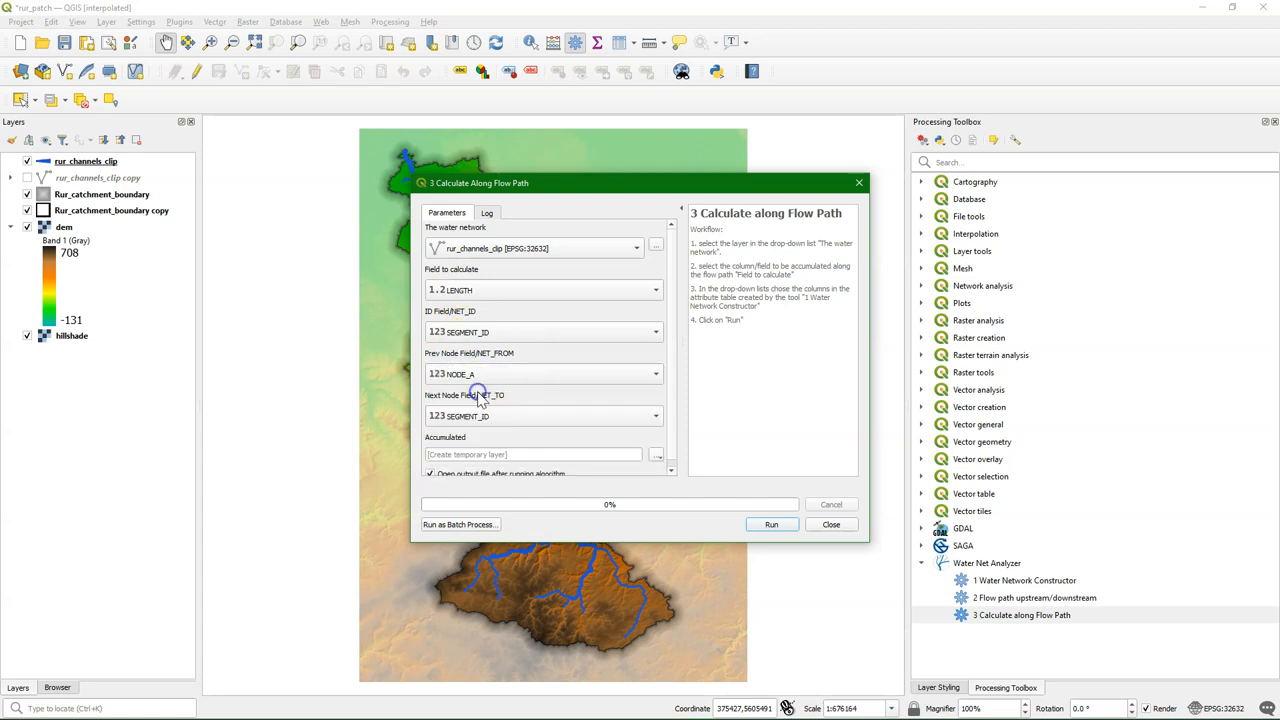
left_click(544, 416)
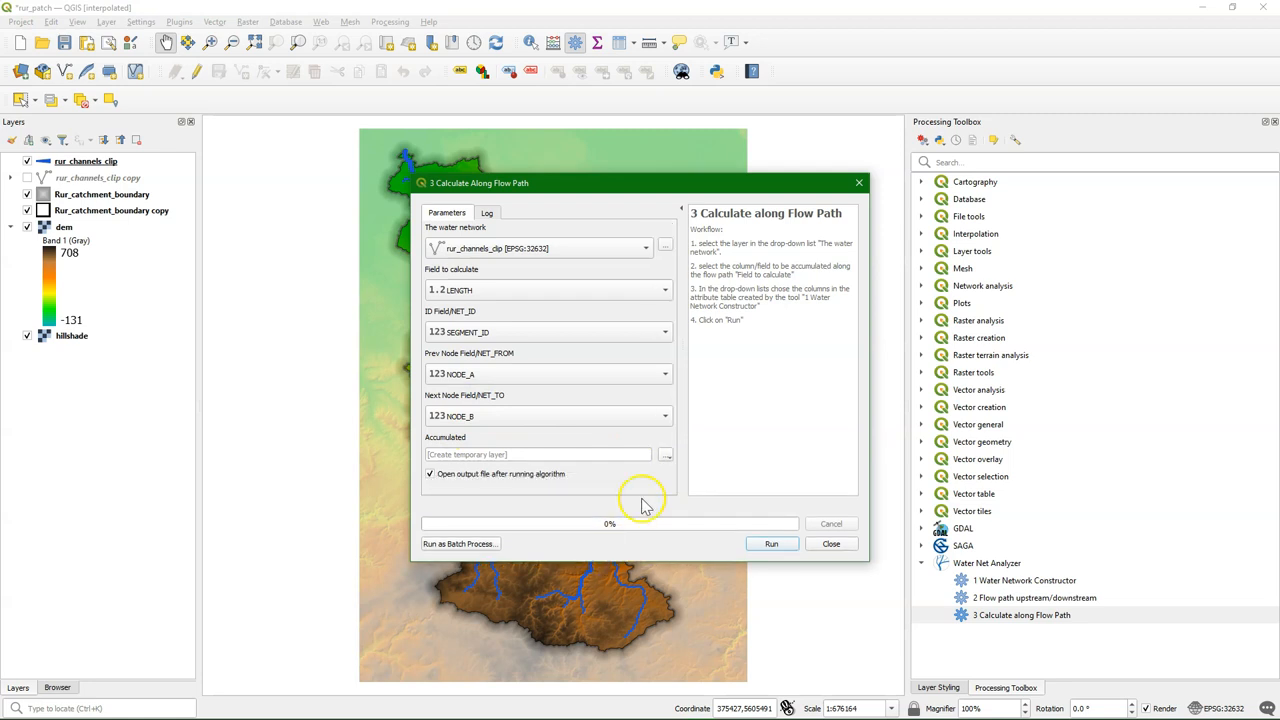
left_click(772, 544)
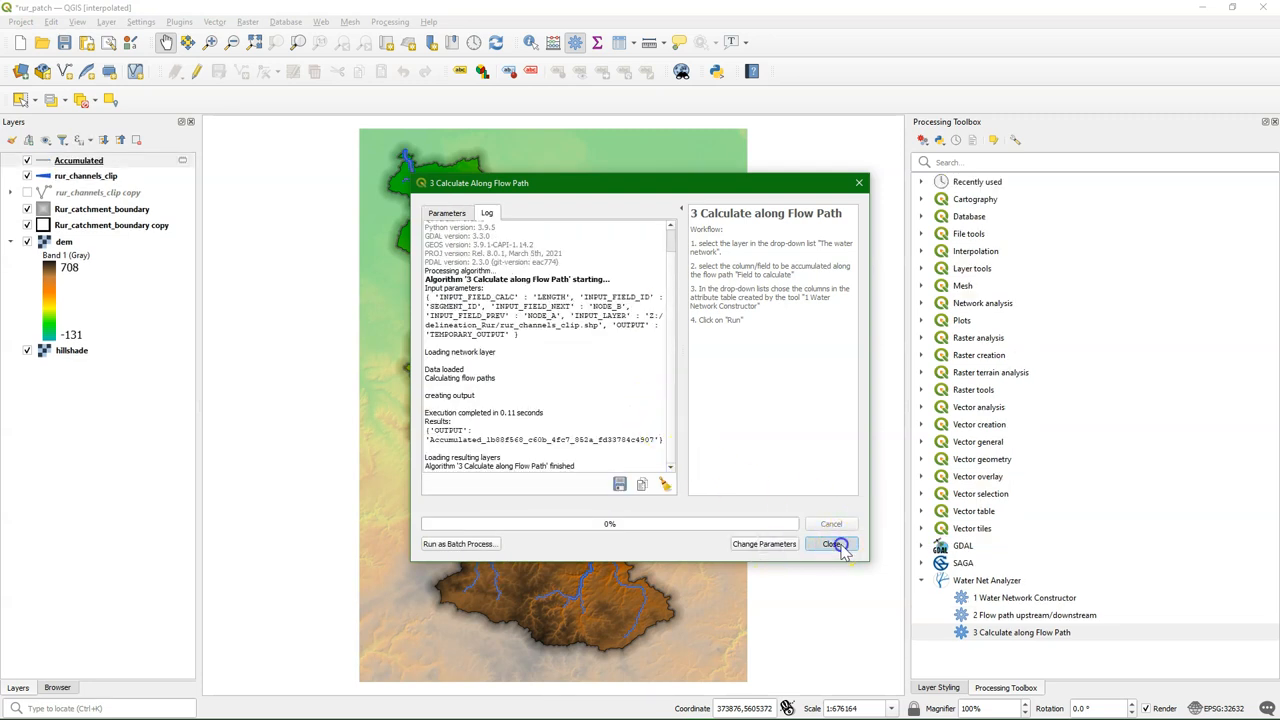
left_click(832, 544)
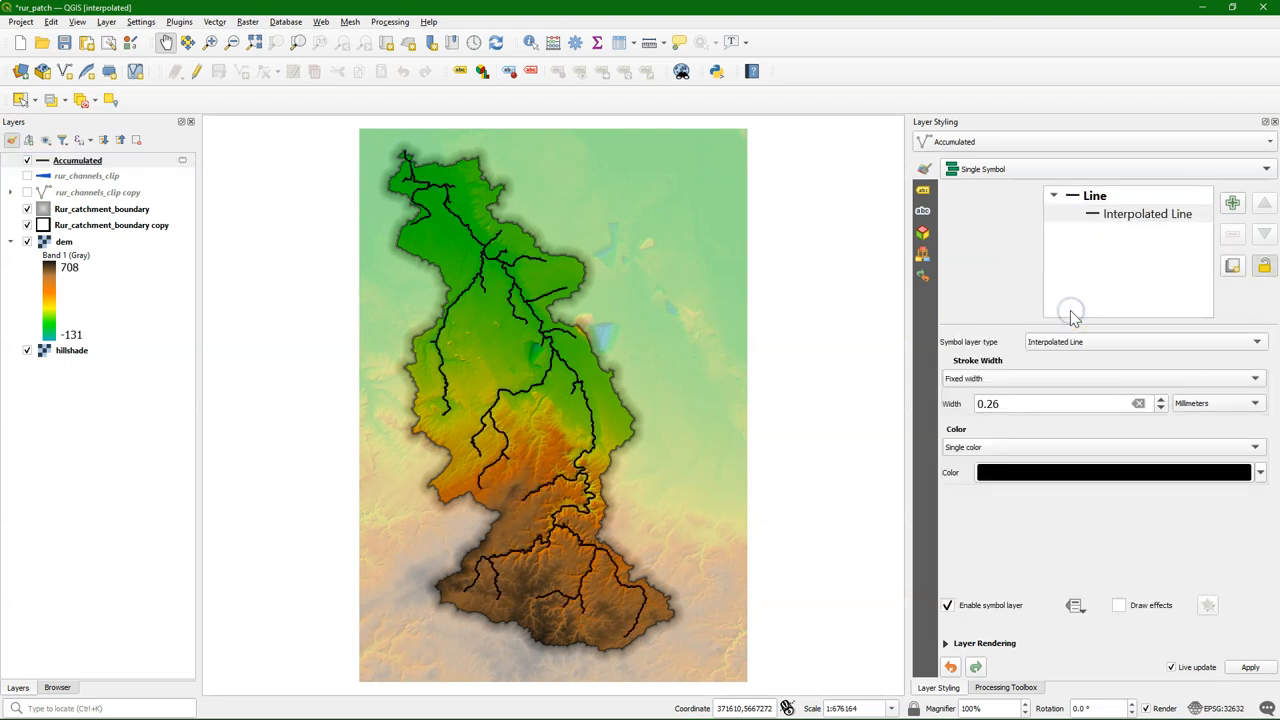
- Set varying width on calc_LENGTH for start and end, refreshing min/max to 1154.56–427458
left_click(1096, 378)
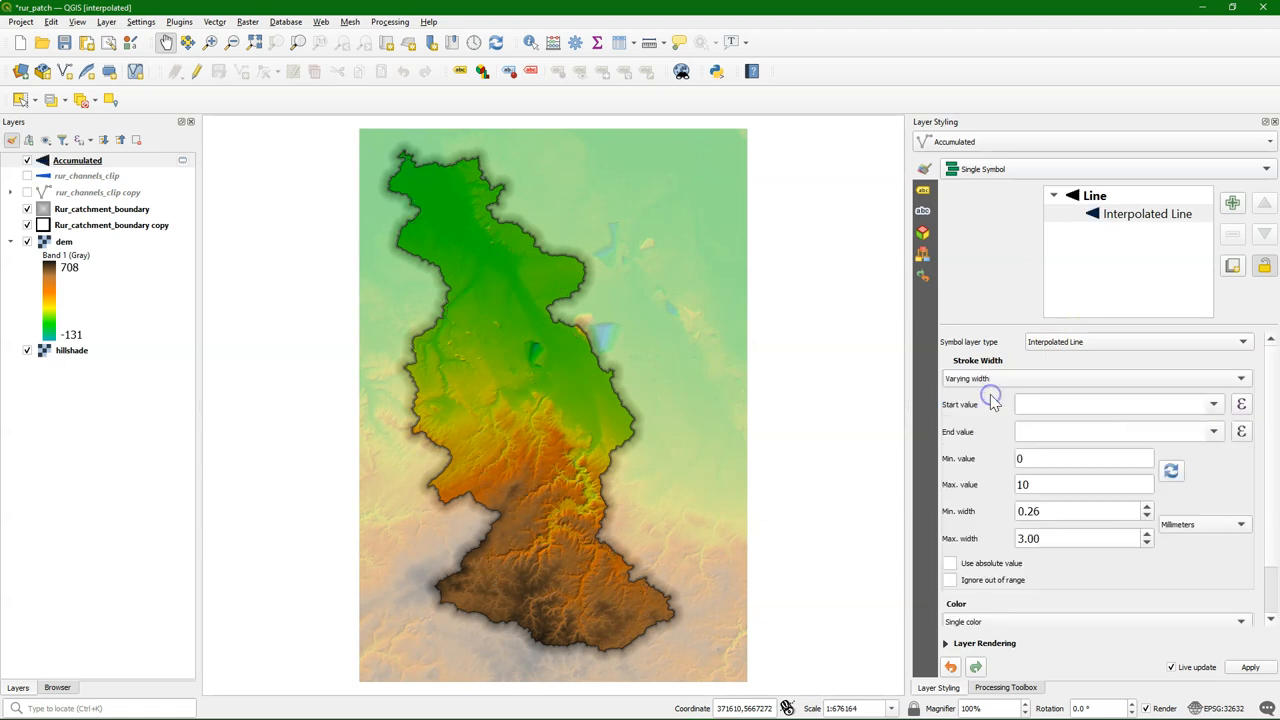
left_click(1212, 404)
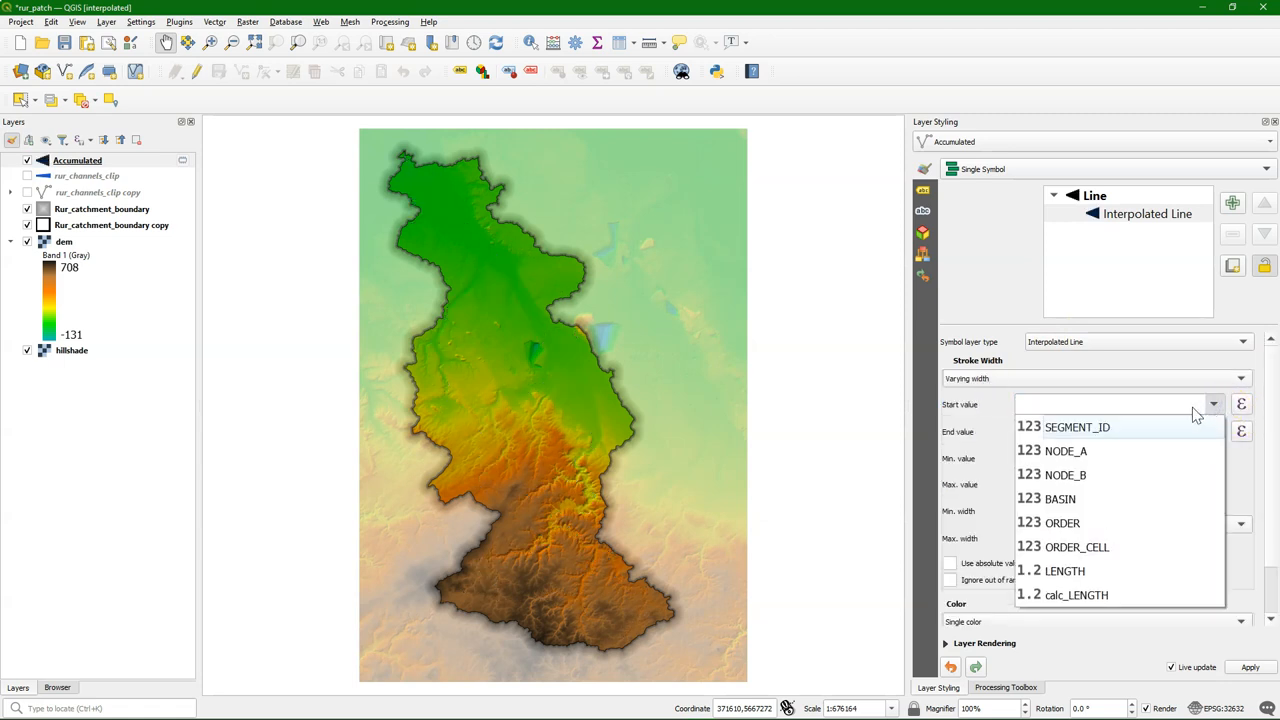
left_click(1076, 596)
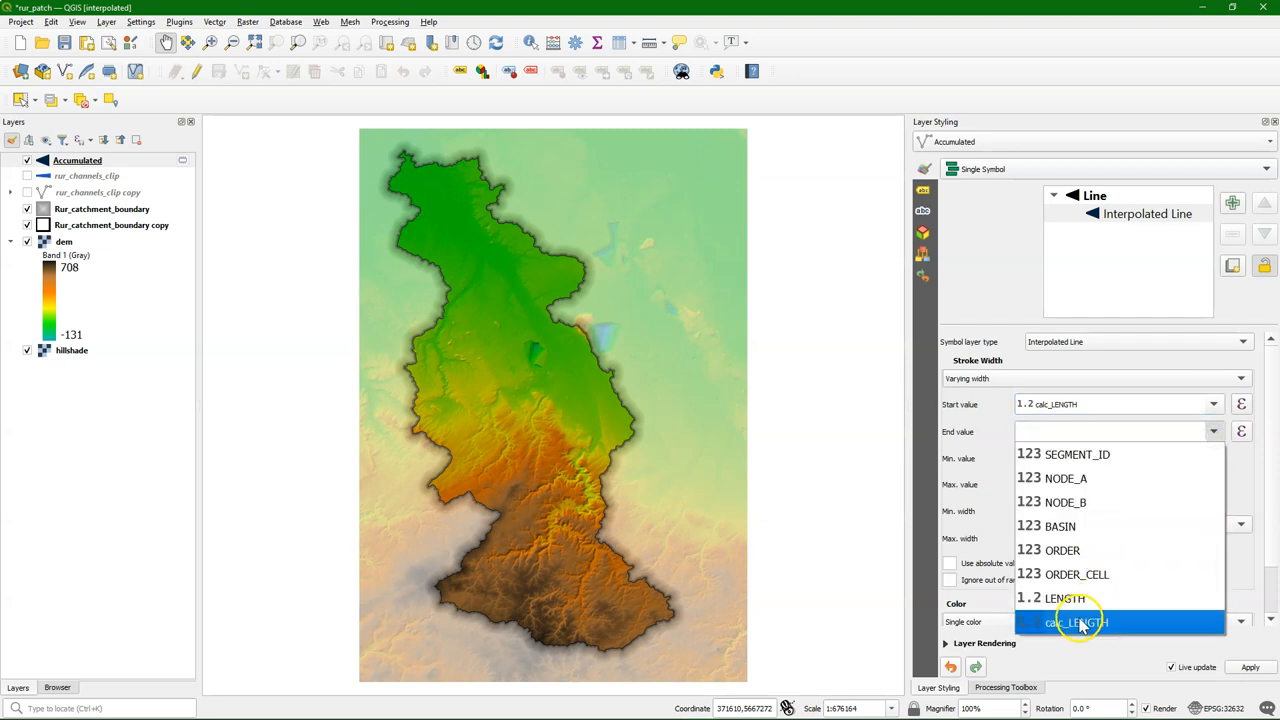
left_click(1076, 622)
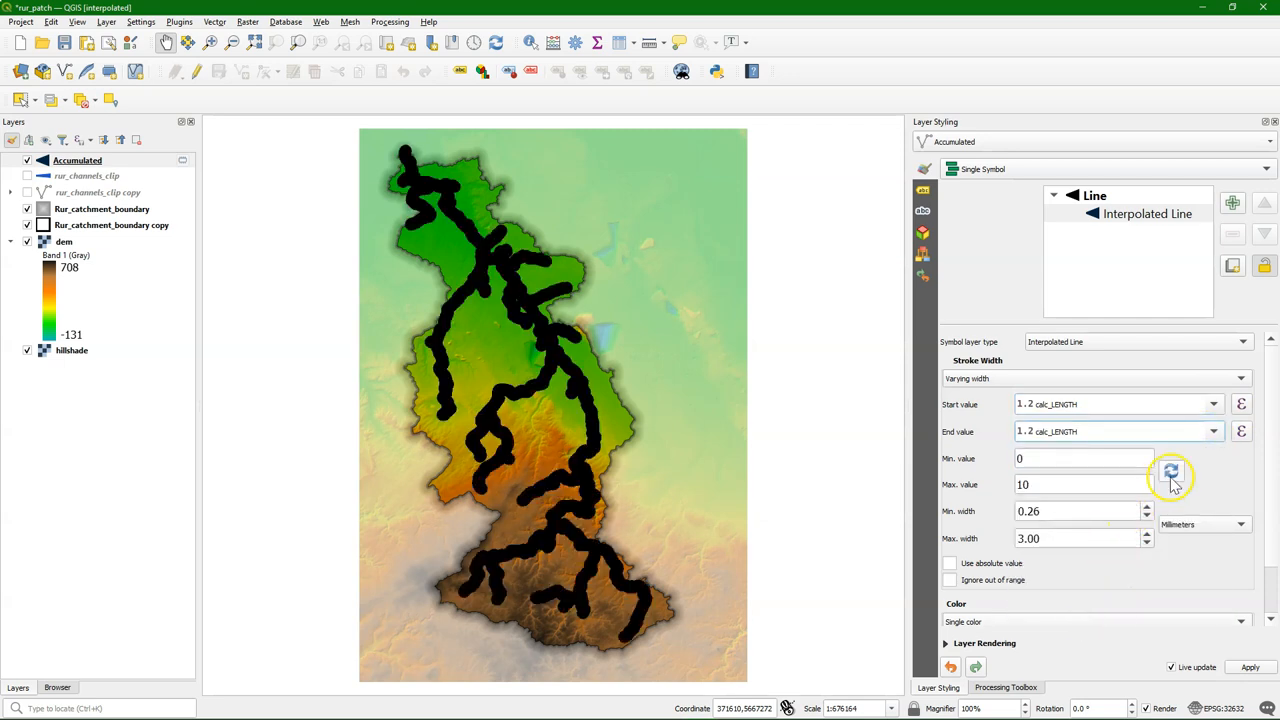
left_click(1170, 472)
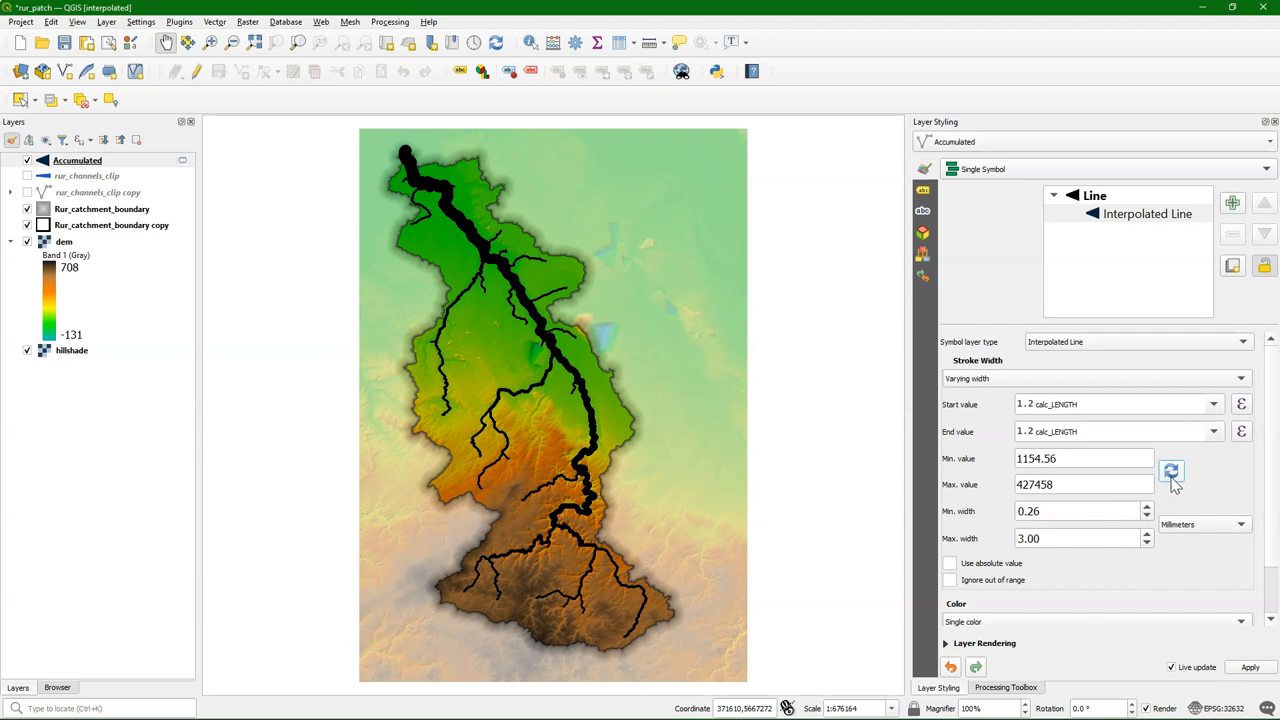
left_click(1076, 512)
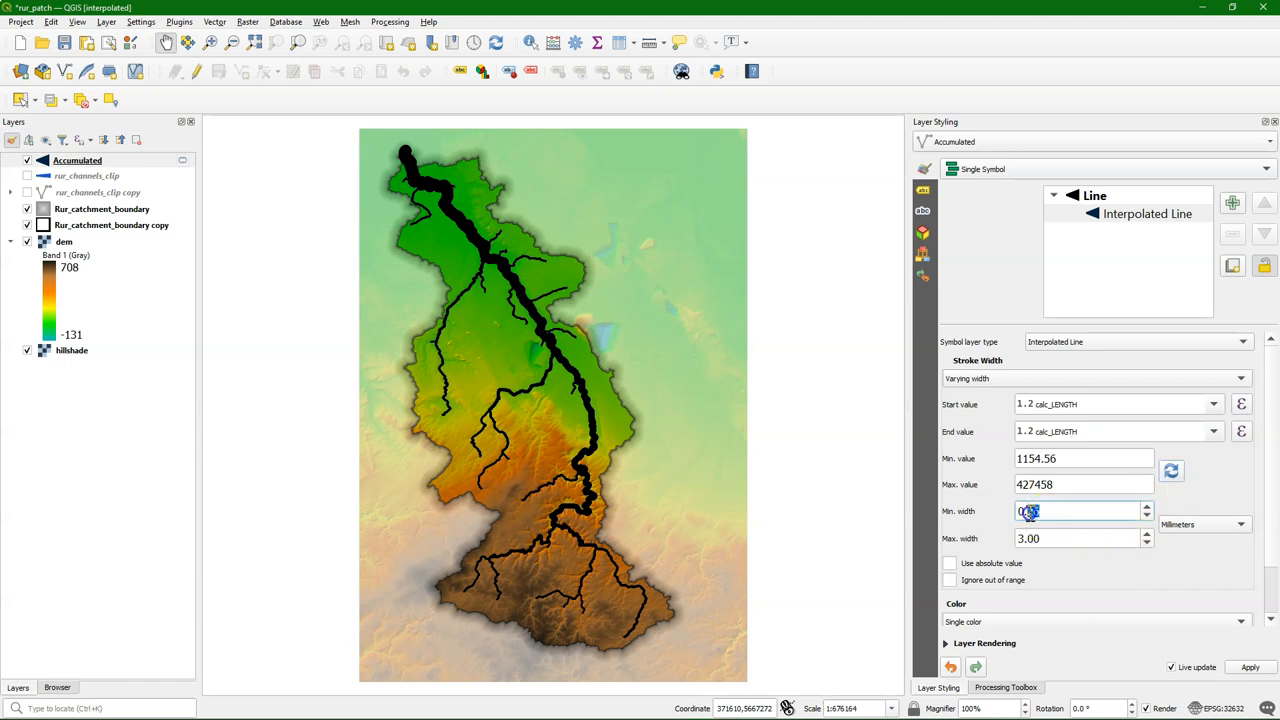
- Set the minimum width to 0.3 then 0.5 mm, keeping maximum width at 1.00 mm
type("0.3")
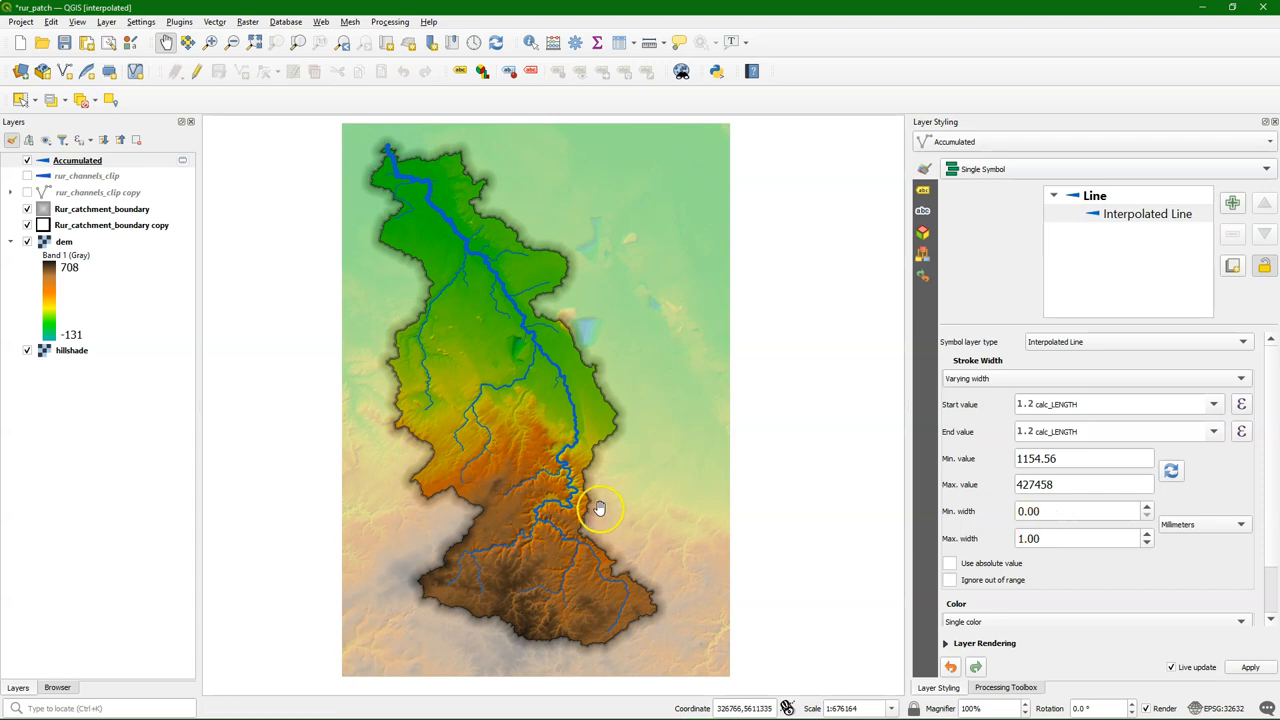
mouse_move(668, 516)
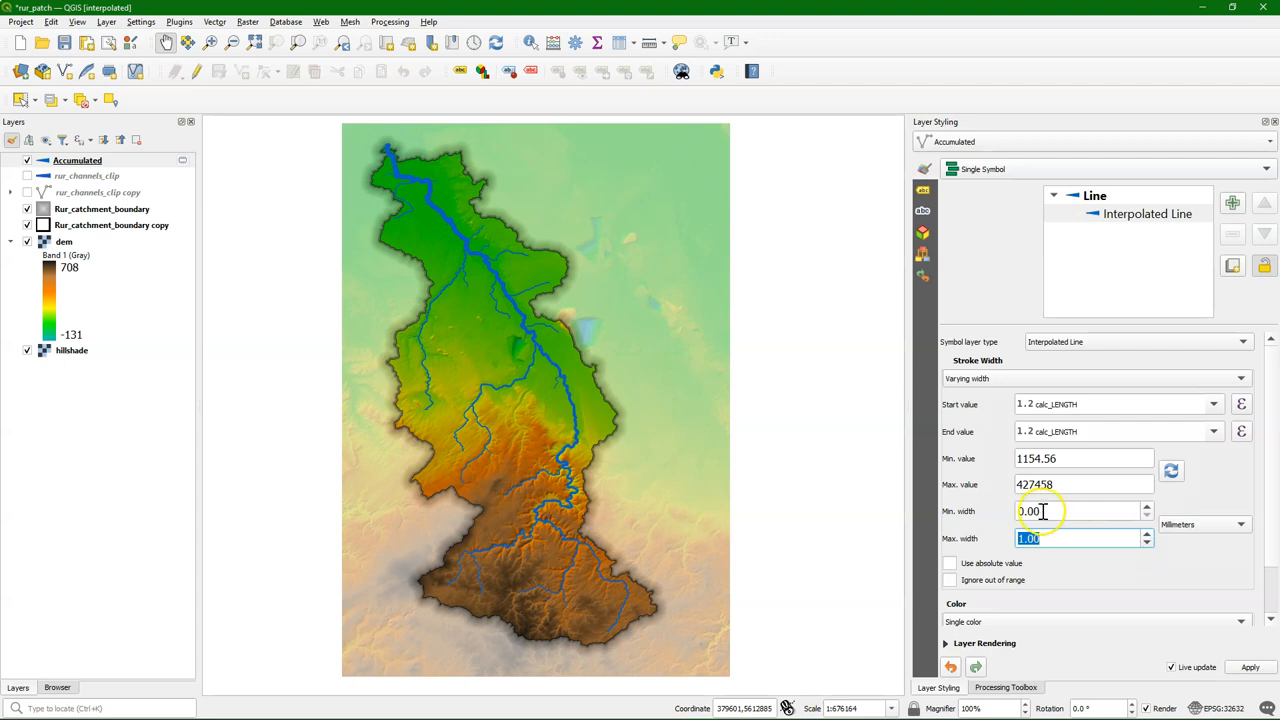
type("0.5")
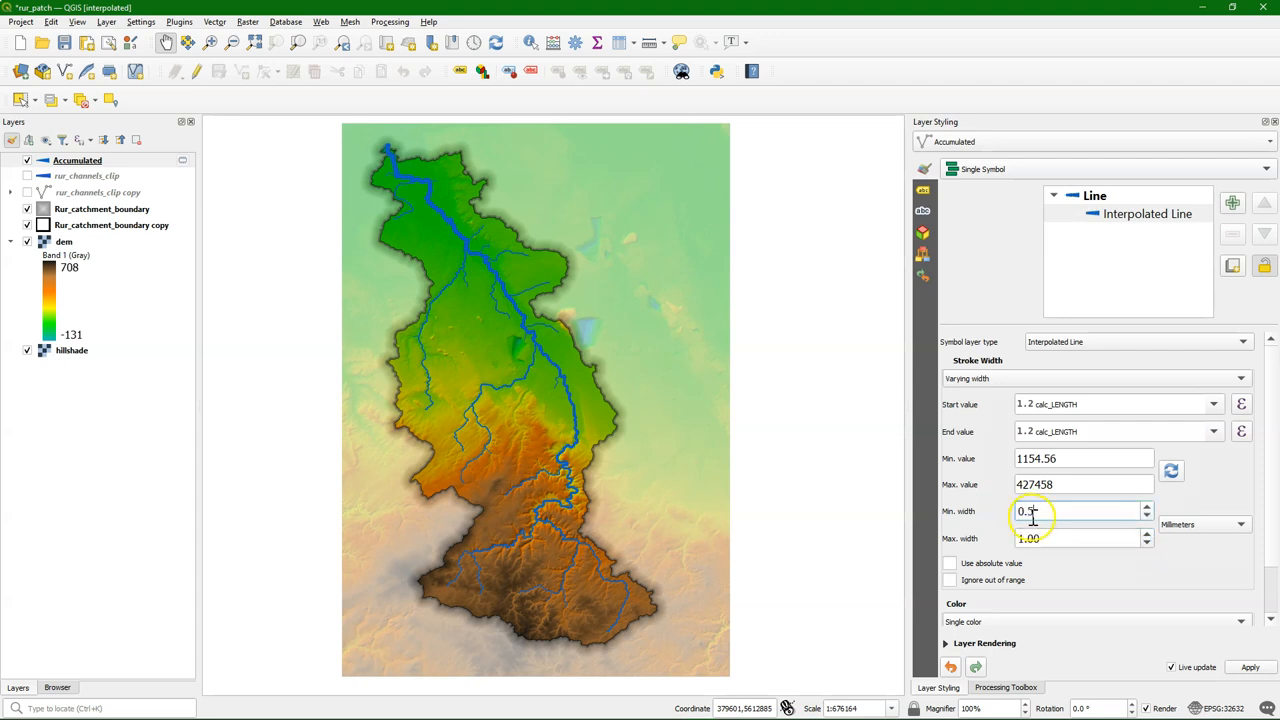